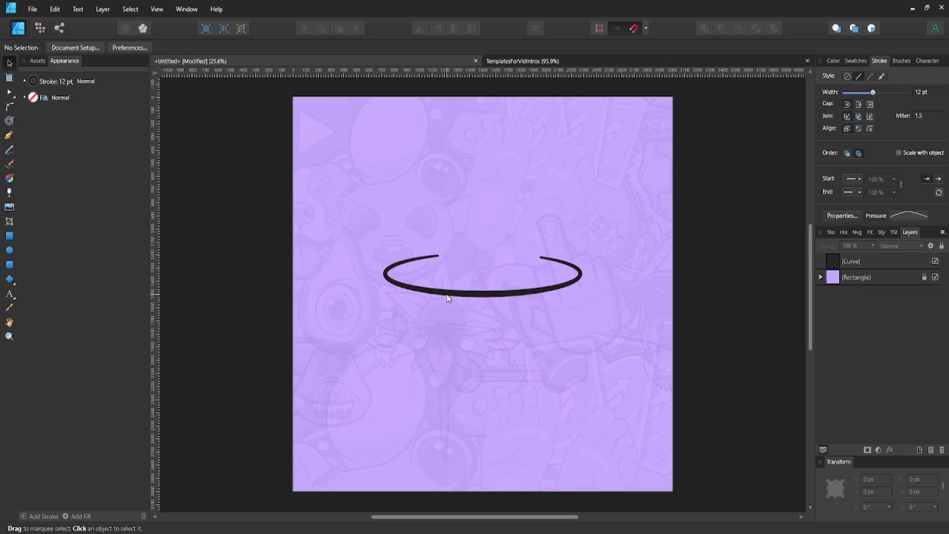
{"action": "mouse_move", "coordinate": [370, 251]}
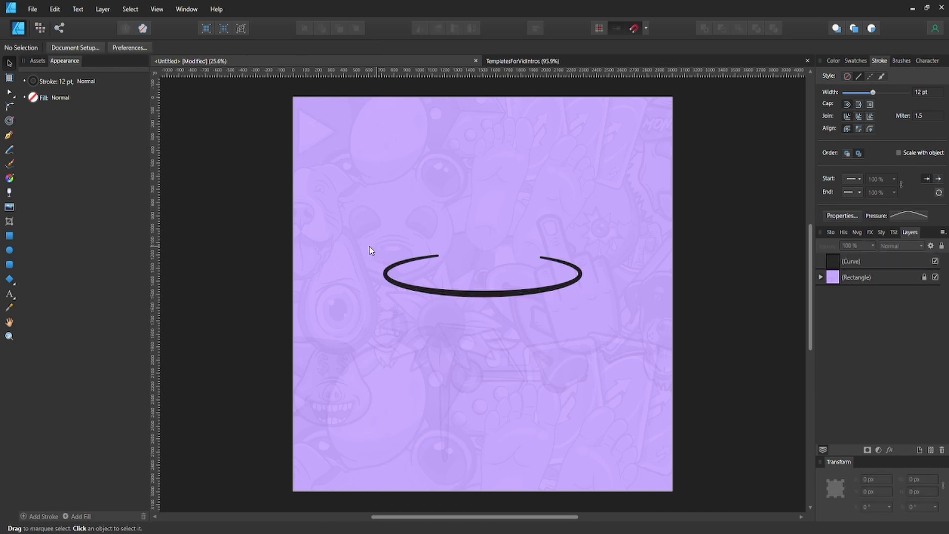
{"action": "mouse_move", "coordinate": [393, 275]}
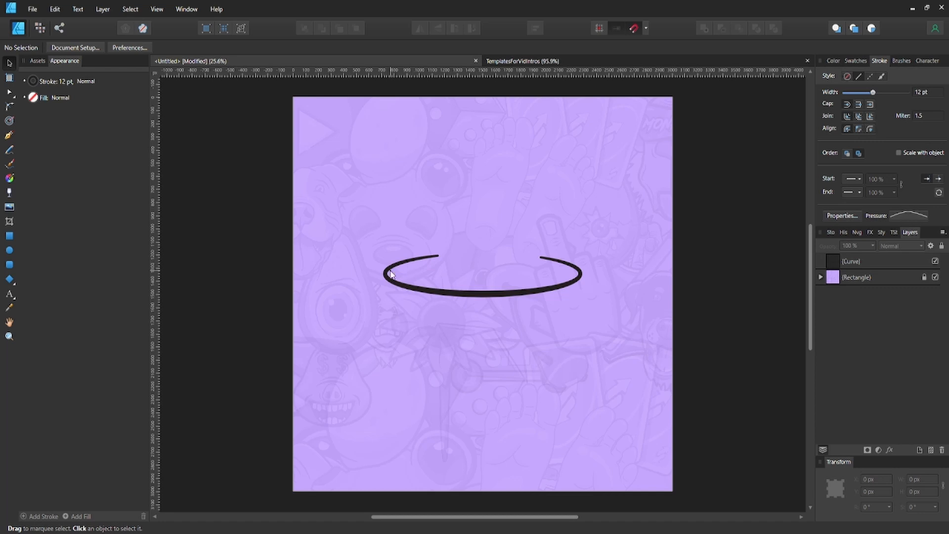
{"action": "mouse_move", "coordinate": [428, 273]}
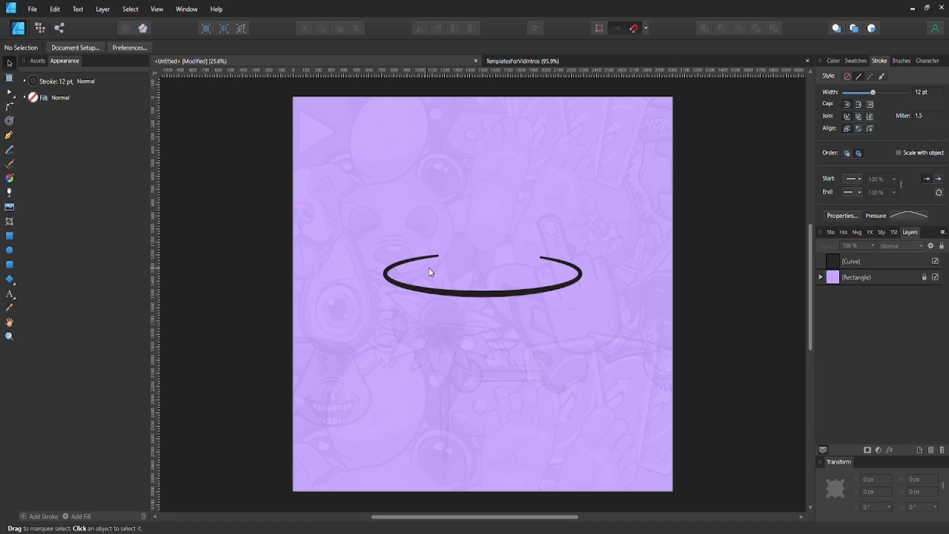
{"action": "mouse_move", "coordinate": [543, 288]}
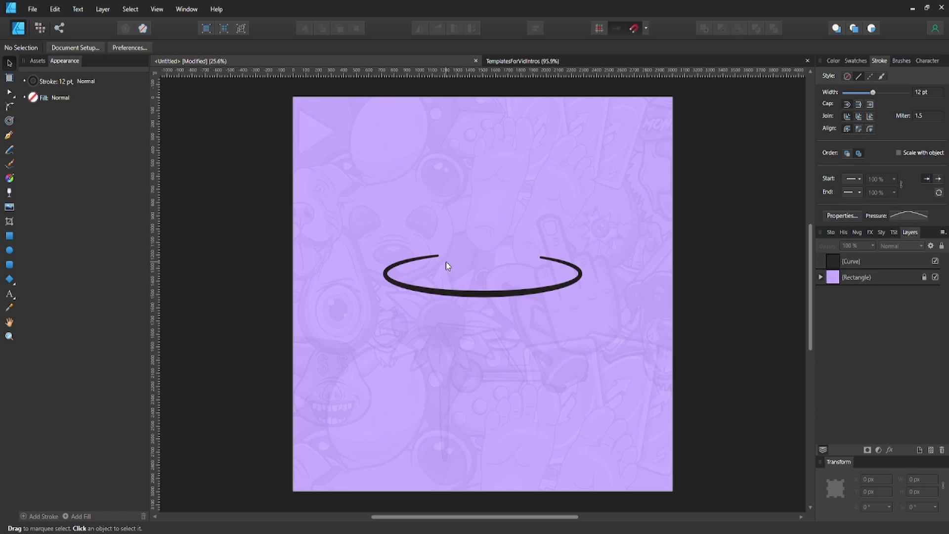
{"action": "mouse_move", "coordinate": [508, 268]}
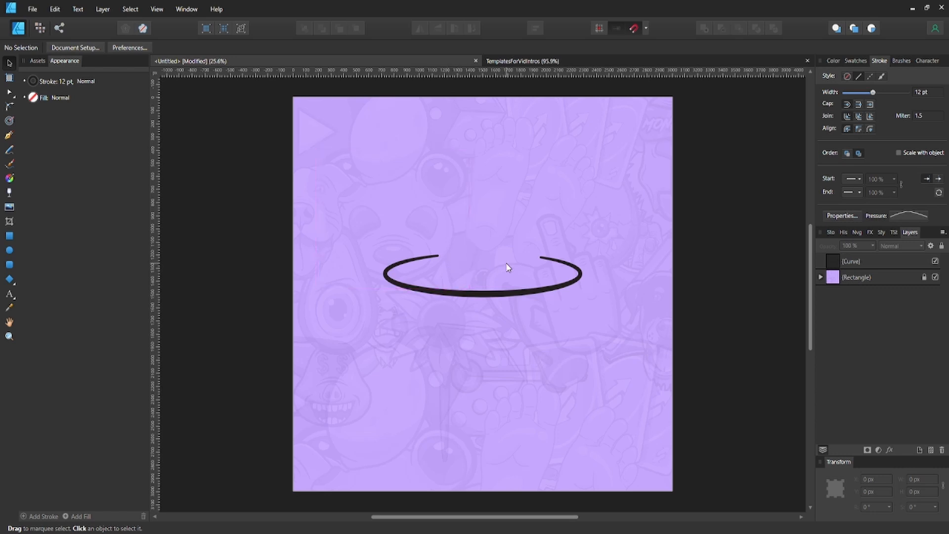
{"action": "mouse_move", "coordinate": [513, 256]}
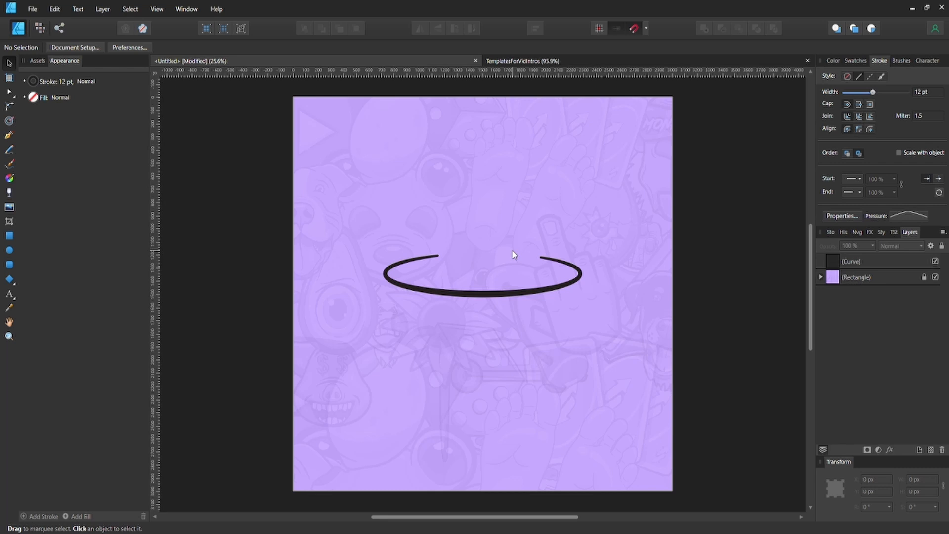
{"action": "mouse_move", "coordinate": [499, 267]}
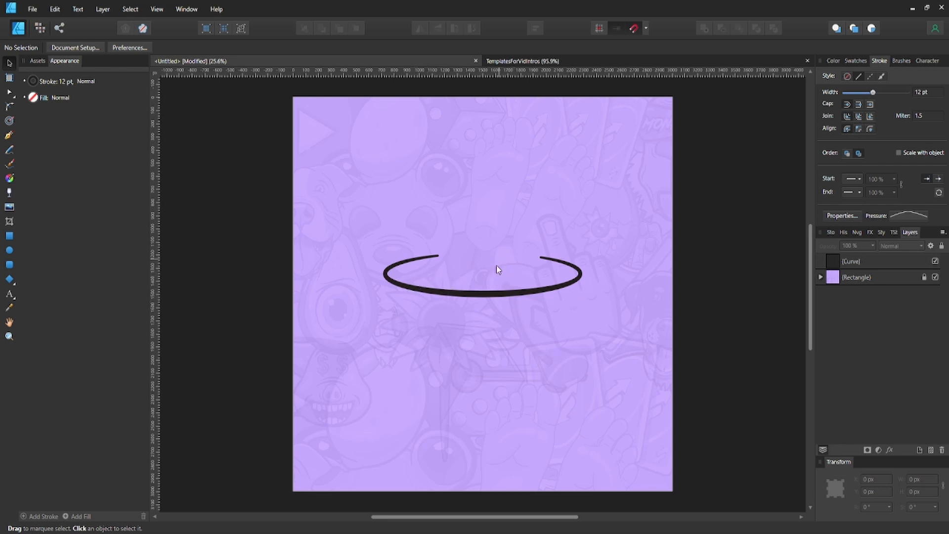
{"action": "mouse_move", "coordinate": [526, 310]}
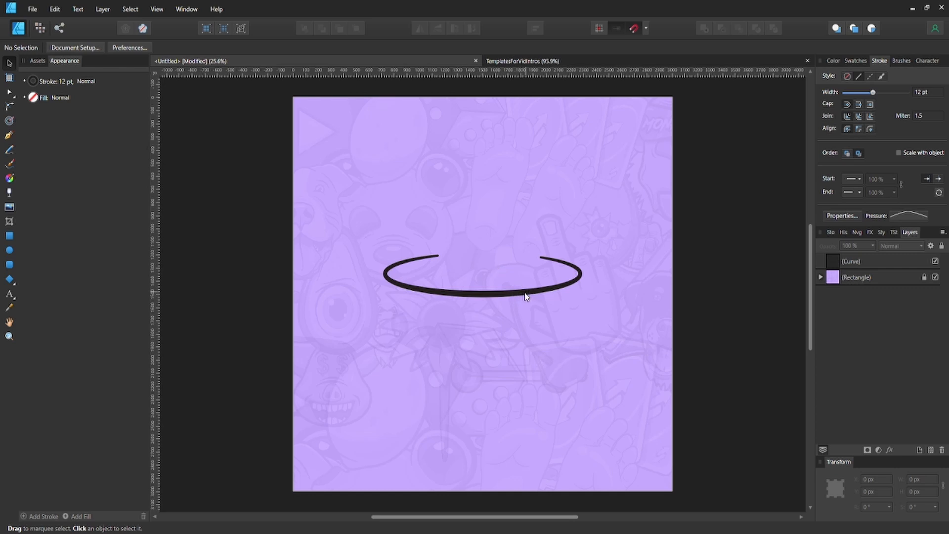
{"action": "mouse_move", "coordinate": [493, 301]}
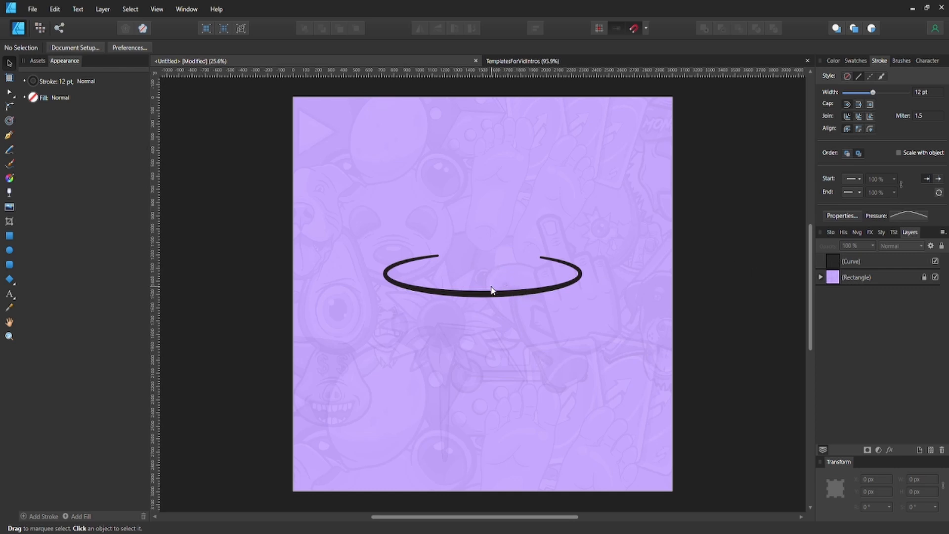
Draw a straight horizontal line across the upper page above the curve.
{"action": "left_click", "coordinate": [9, 135]}
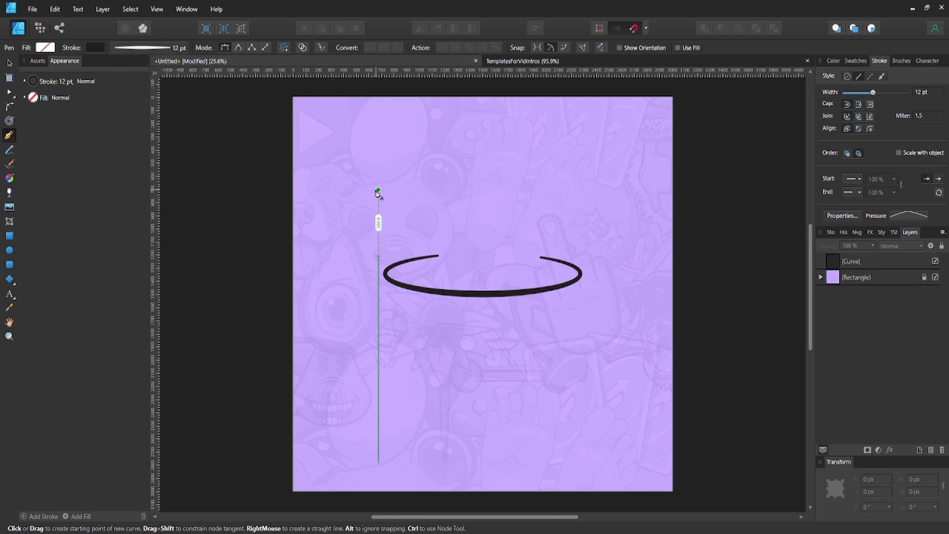
{"action": "left_click_drag", "start_coordinate": [378, 190], "coordinate": [596, 194]}
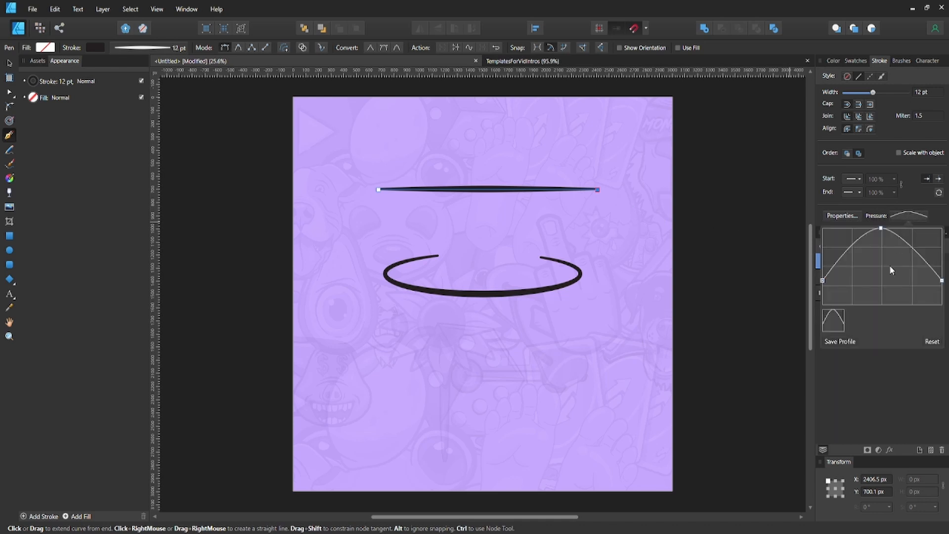
{"action": "mouse_move", "coordinate": [908, 346]}
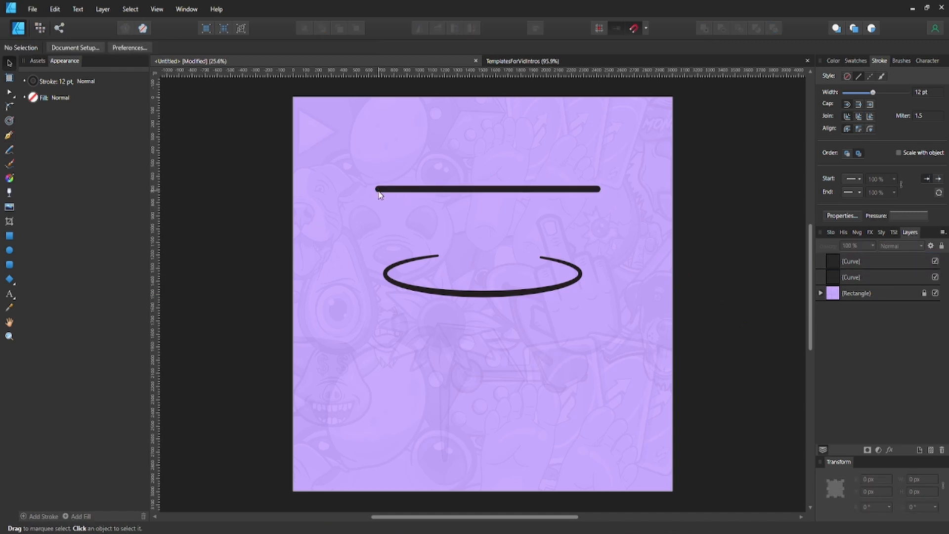
{"action": "mouse_move", "coordinate": [583, 195]}
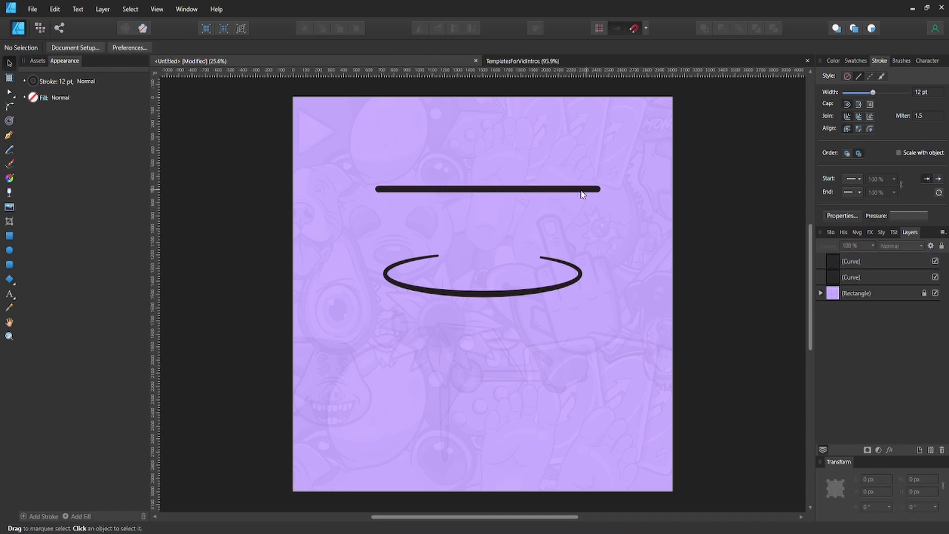
{"action": "mouse_move", "coordinate": [579, 195]}
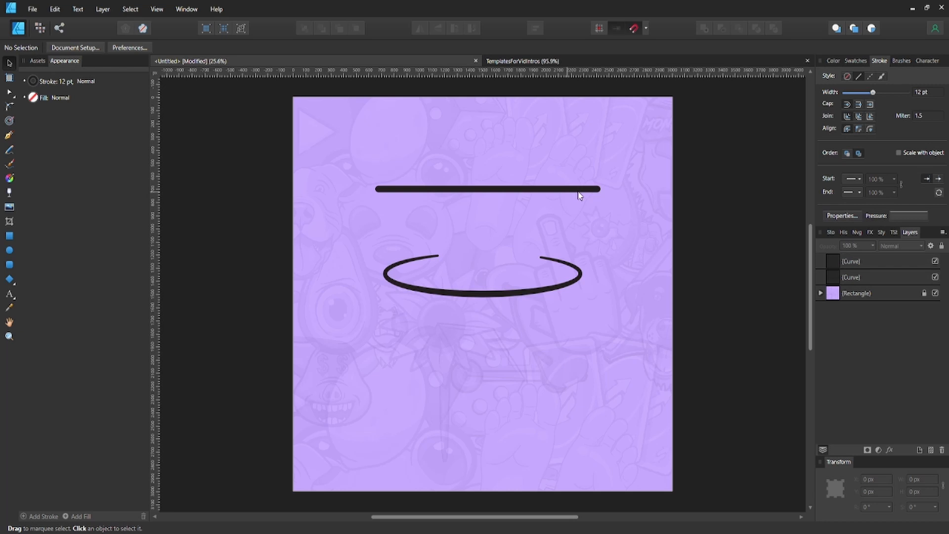
{"action": "mouse_move", "coordinate": [415, 200]}
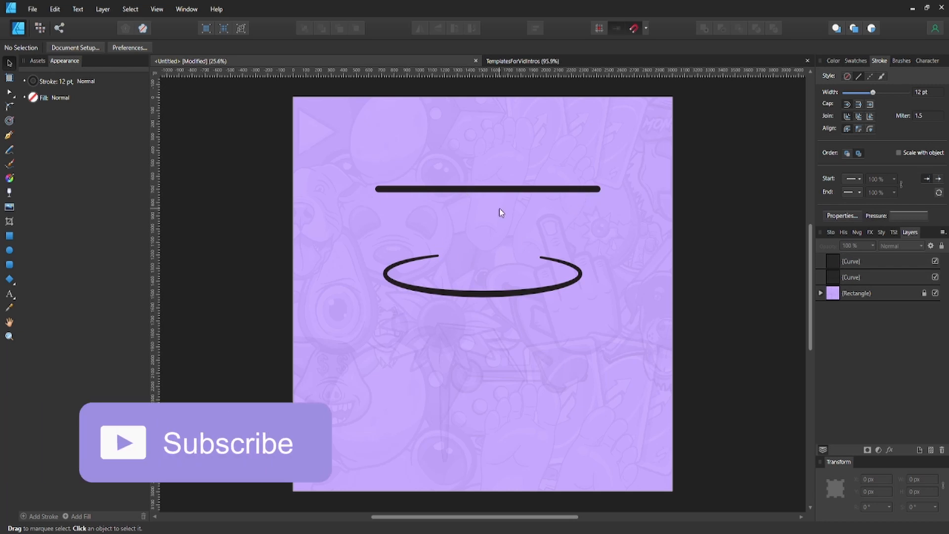
{"action": "left_click", "coordinate": [502, 190]}
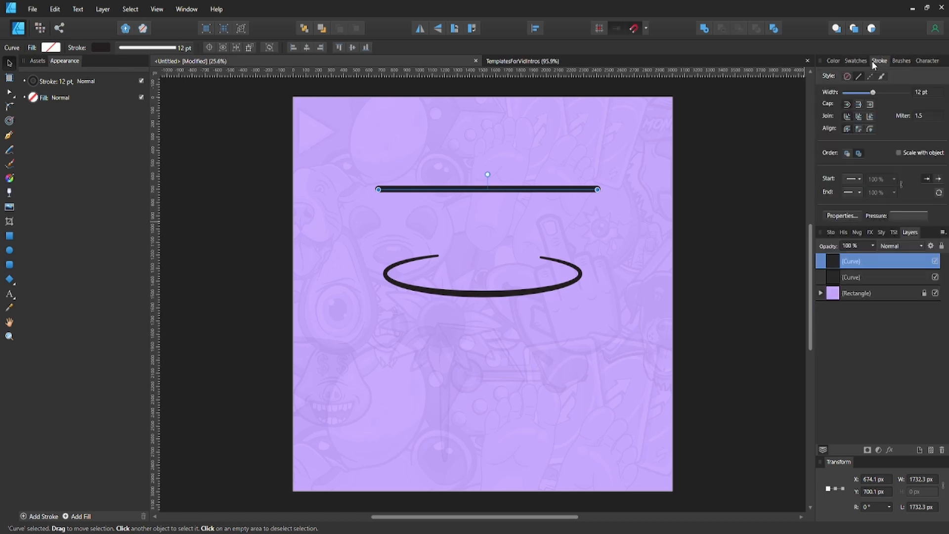
{"action": "left_click", "coordinate": [157, 9]}
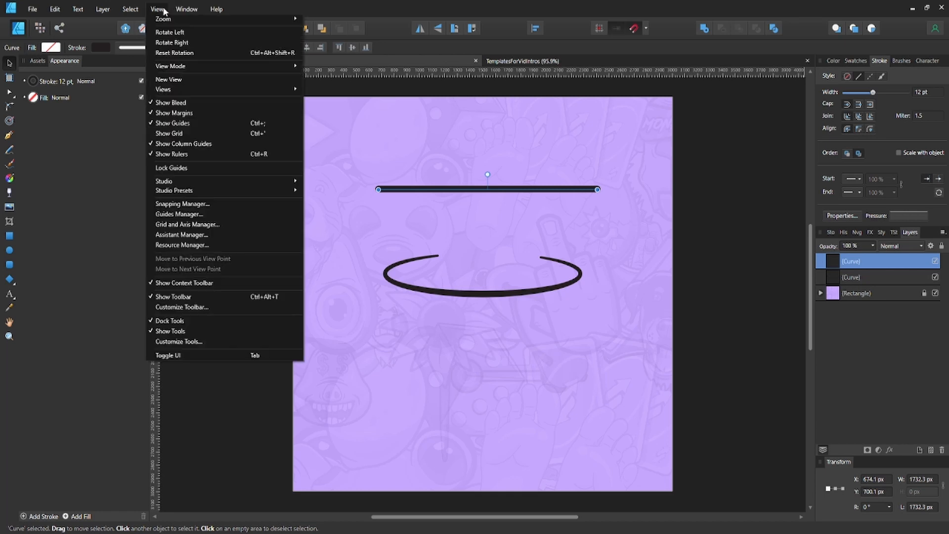
{"action": "mouse_move", "coordinate": [172, 123]}
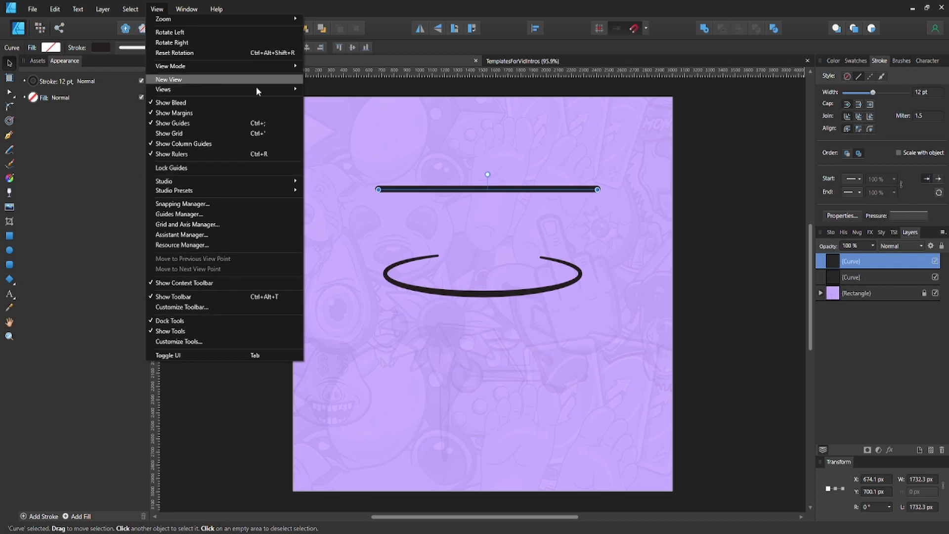
{"action": "left_click", "coordinate": [168, 79]}
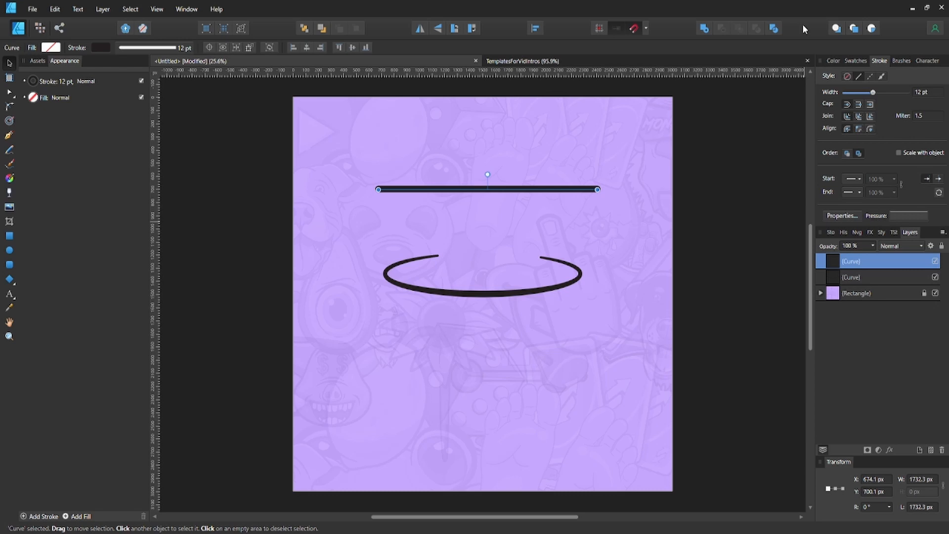
{"action": "mouse_move", "coordinate": [905, 101]}
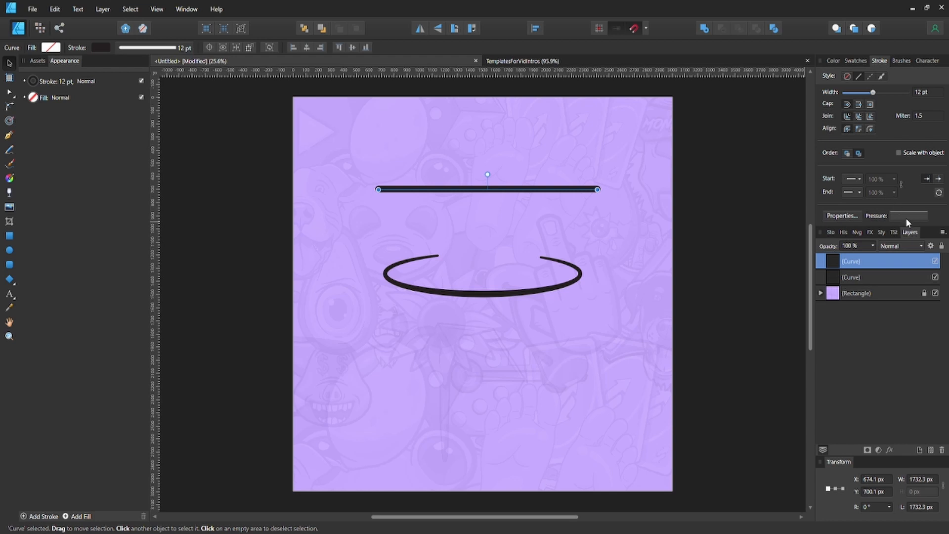
{"action": "mouse_move", "coordinate": [890, 206]}
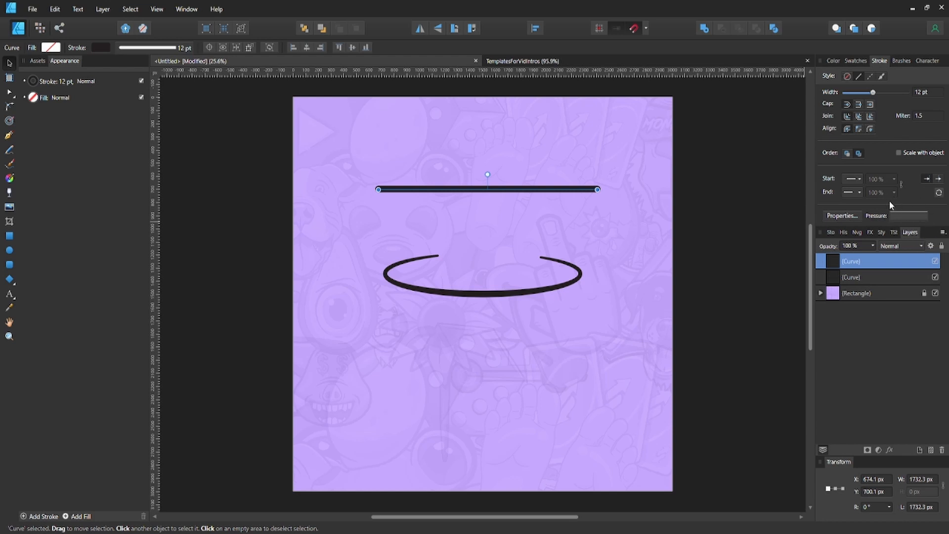
{"action": "mouse_move", "coordinate": [913, 216]}
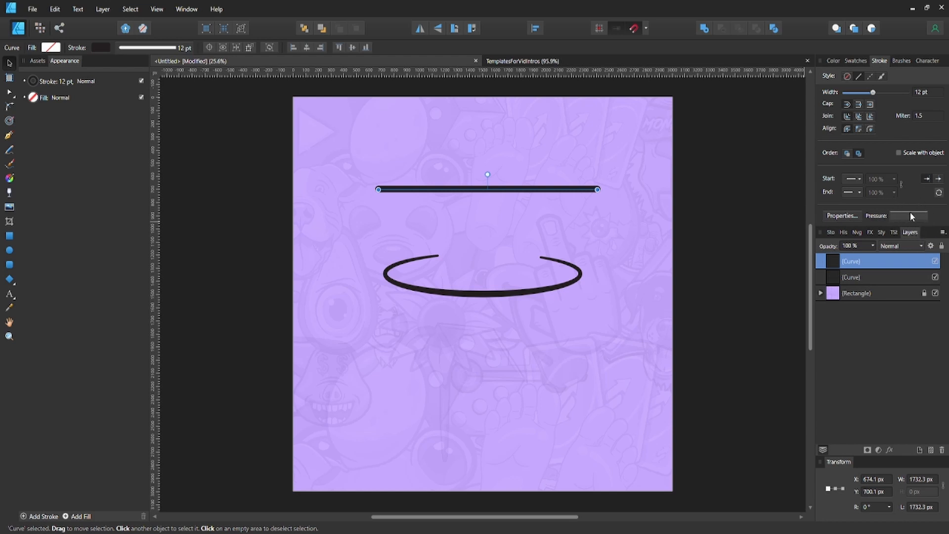
Open the stroke Pressure editor and reselect the straight line to taper its right end.
{"action": "left_click", "coordinate": [908, 215]}
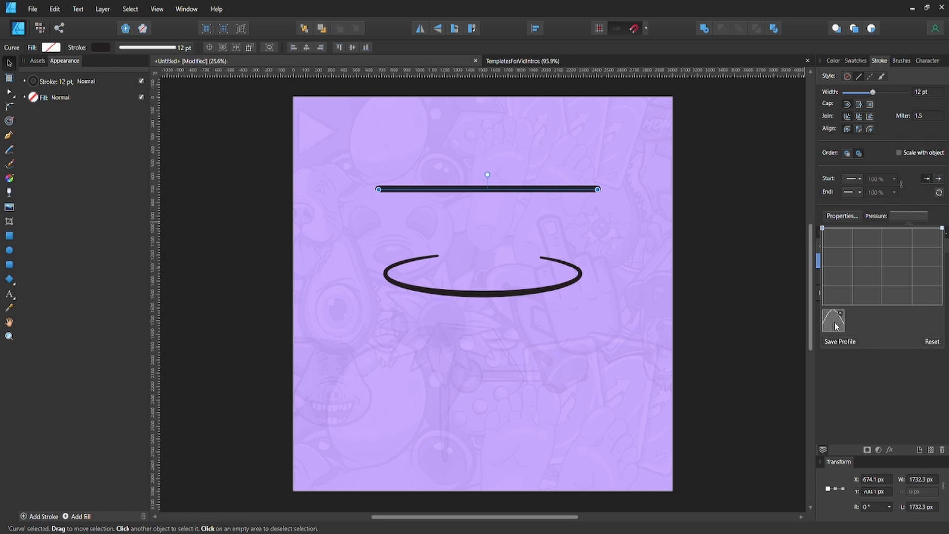
{"action": "mouse_move", "coordinate": [867, 257]}
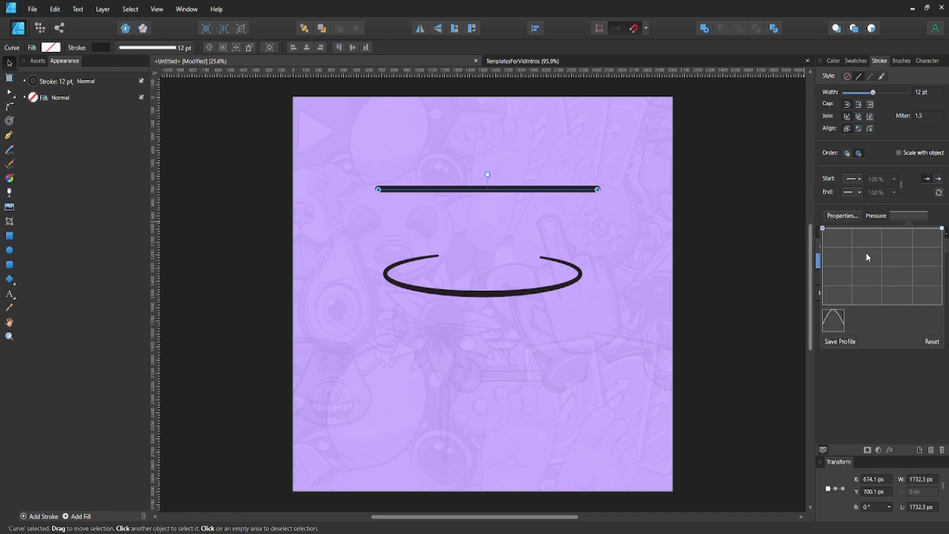
{"action": "mouse_move", "coordinate": [873, 237]}
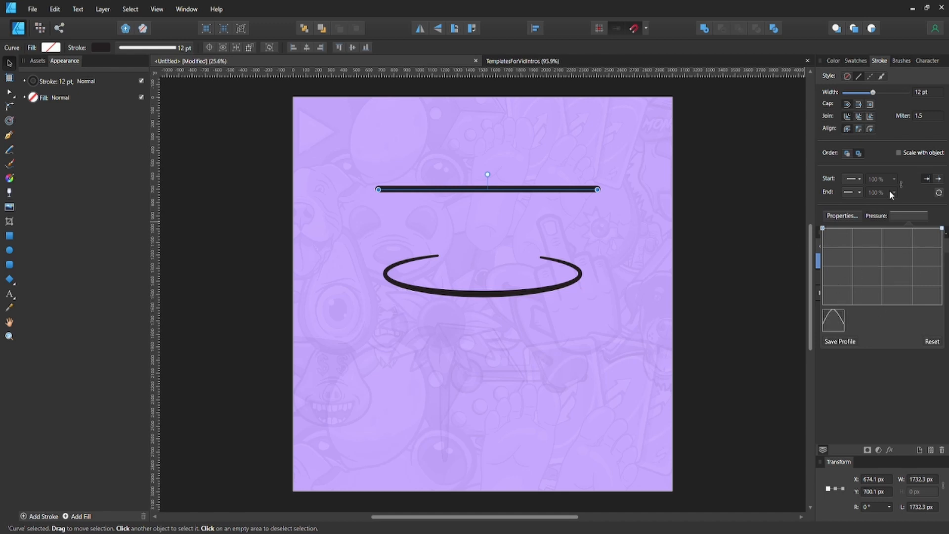
{"action": "mouse_move", "coordinate": [839, 234]}
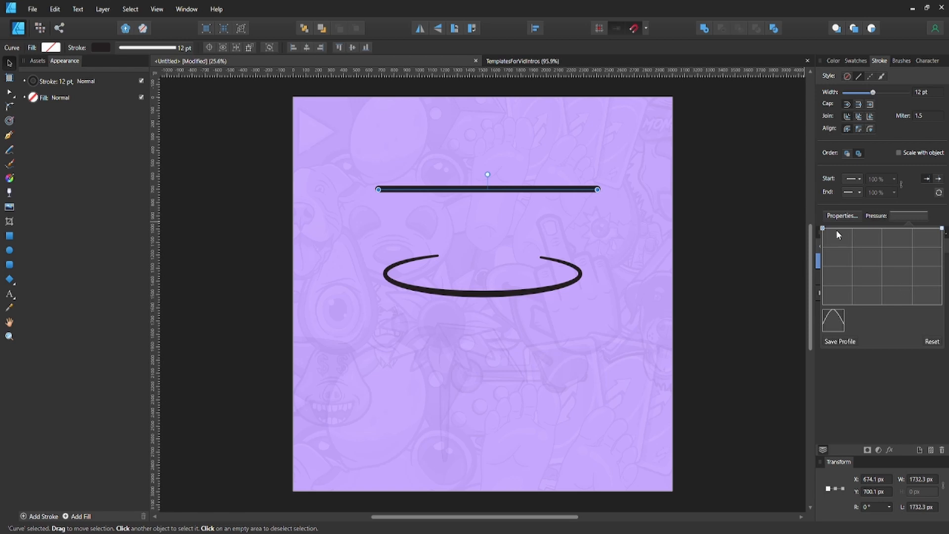
{"action": "mouse_move", "coordinate": [828, 221]}
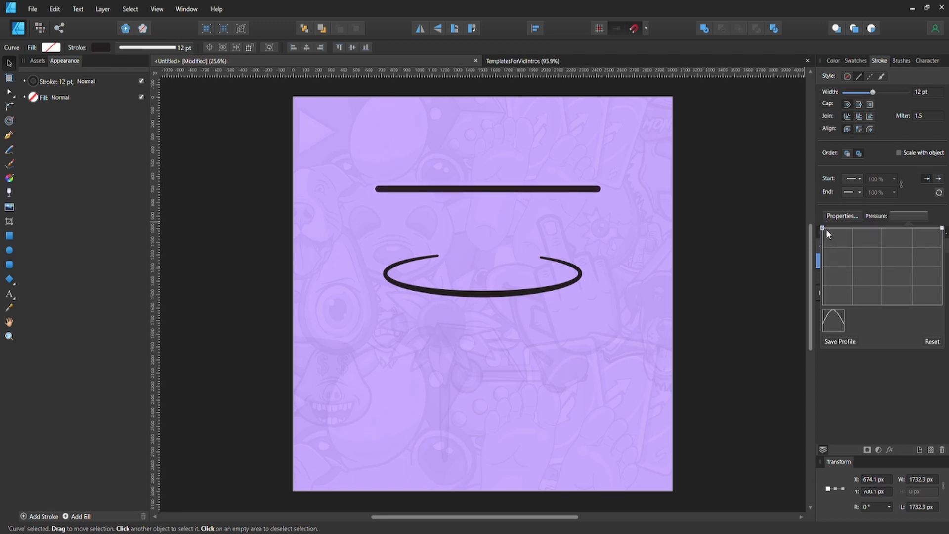
{"action": "left_click", "coordinate": [487, 190]}
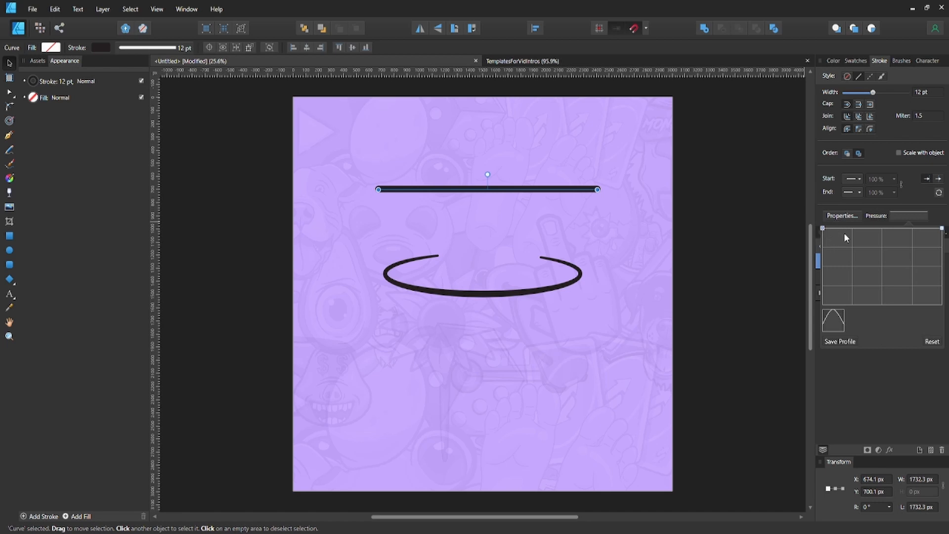
{"action": "mouse_move", "coordinate": [869, 273]}
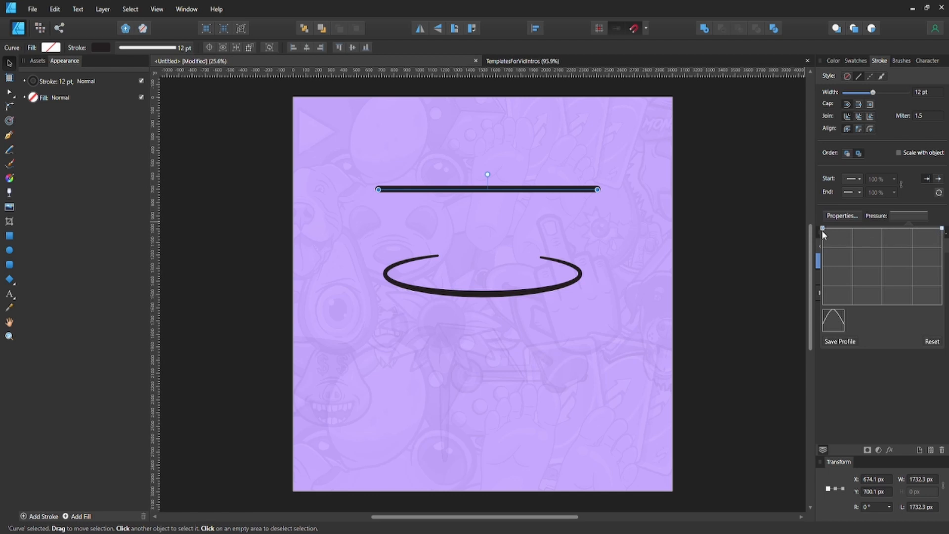
{"action": "mouse_move", "coordinate": [533, 206]}
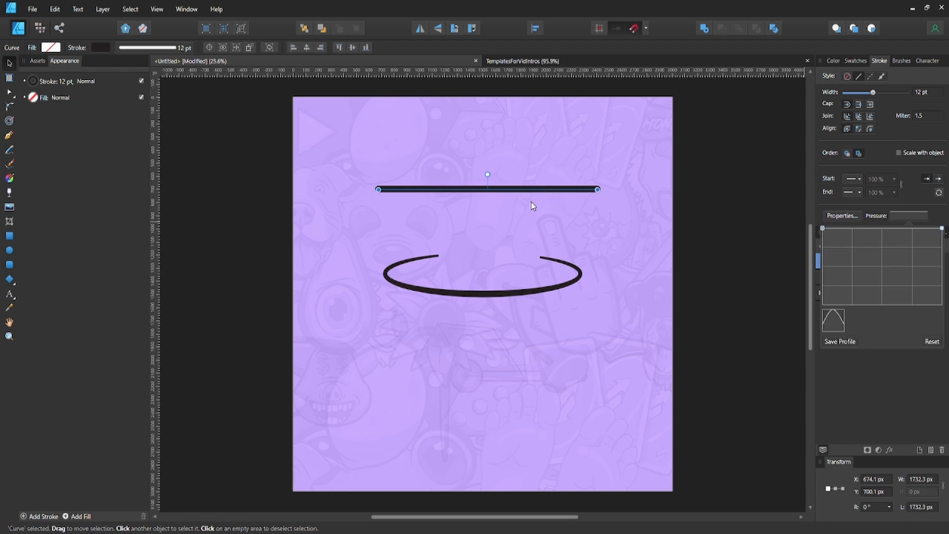
{"action": "mouse_move", "coordinate": [838, 233]}
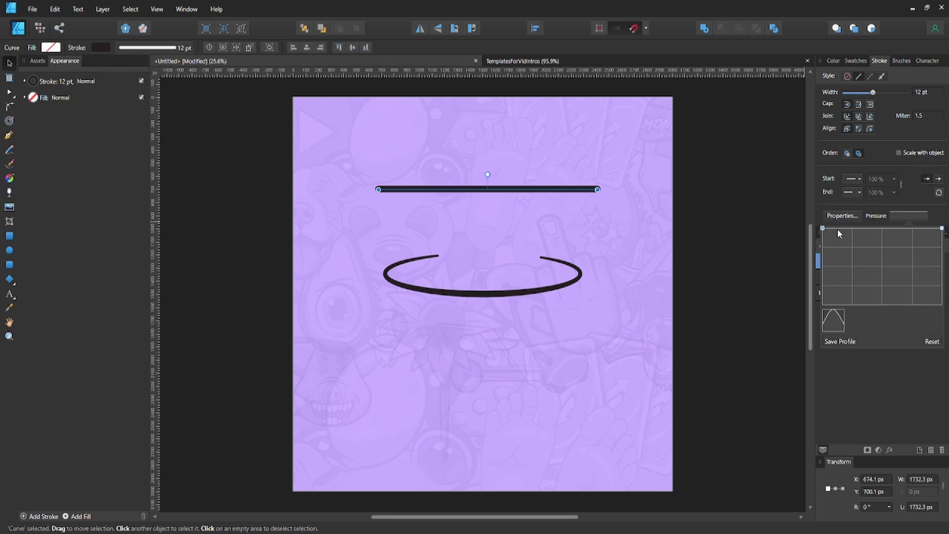
{"action": "mouse_move", "coordinate": [940, 240]}
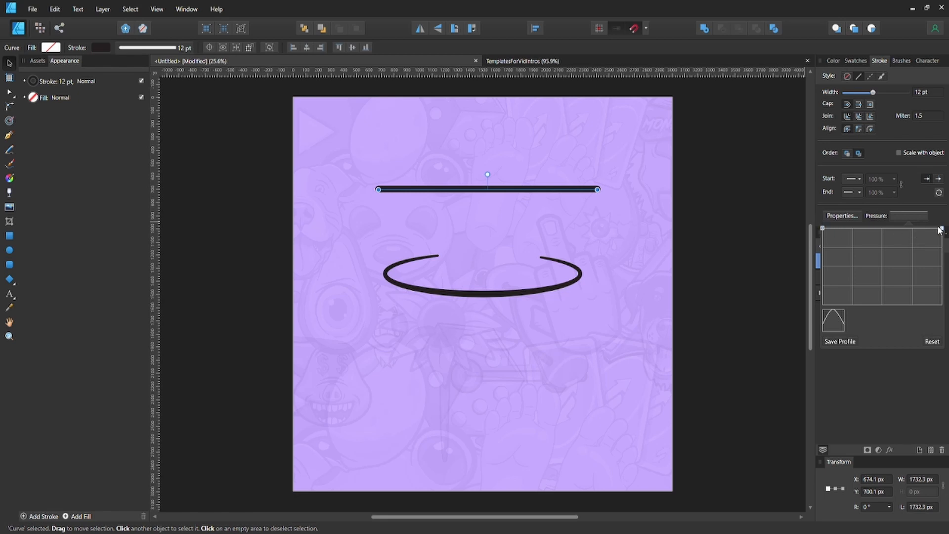
{"action": "mouse_move", "coordinate": [515, 197]}
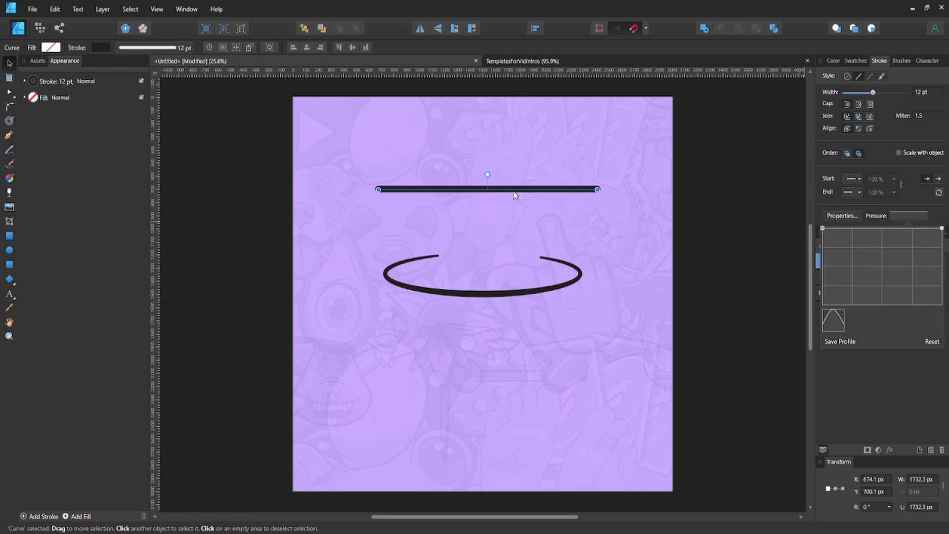
{"action": "mouse_move", "coordinate": [631, 159]}
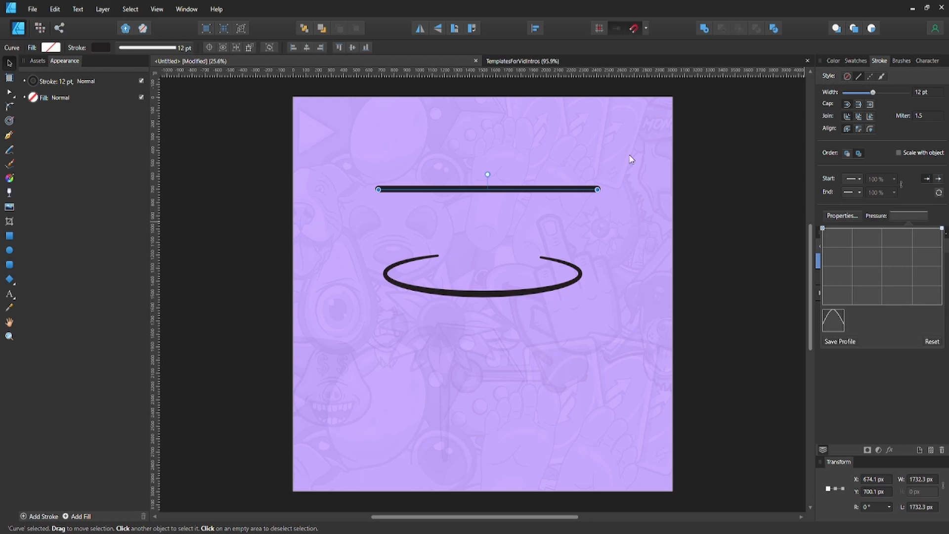
{"action": "mouse_move", "coordinate": [633, 187]}
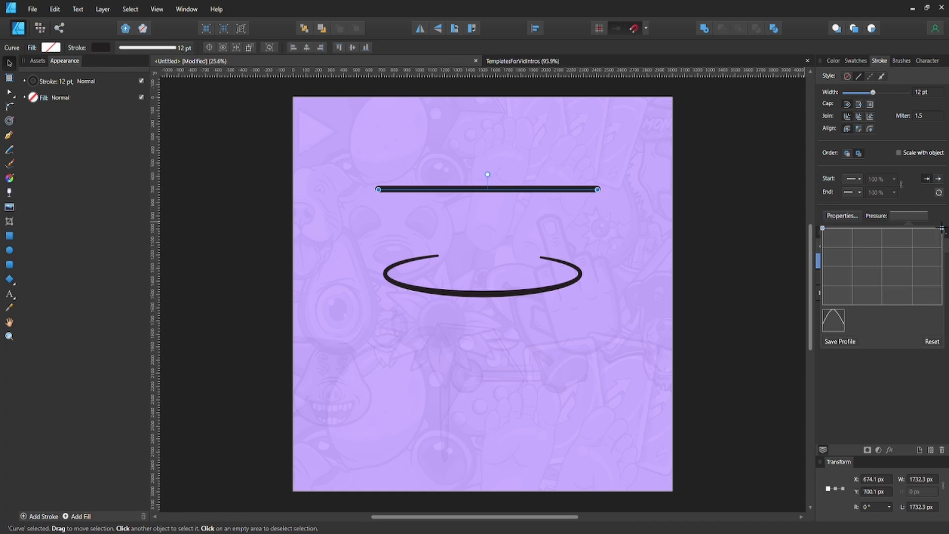
{"action": "mouse_move", "coordinate": [941, 237]}
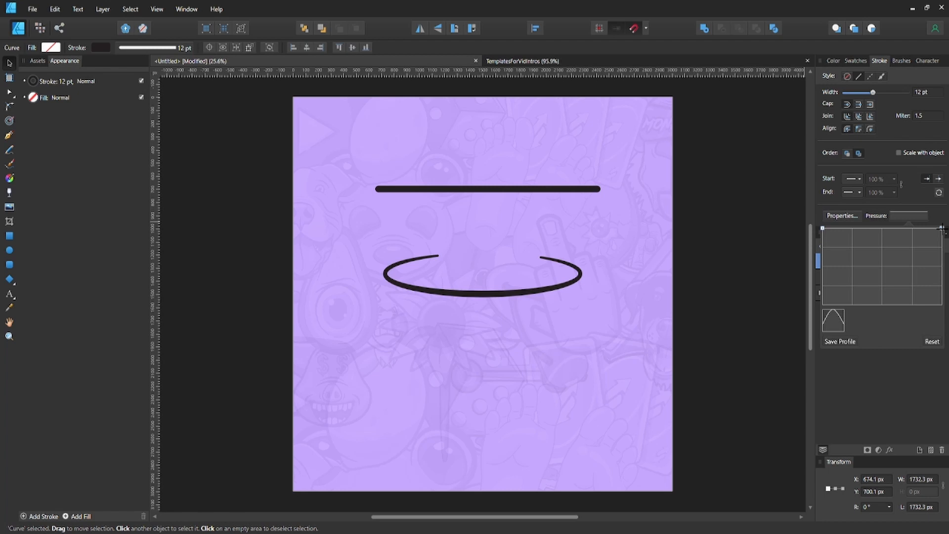
{"action": "left_click", "coordinate": [487, 190]}
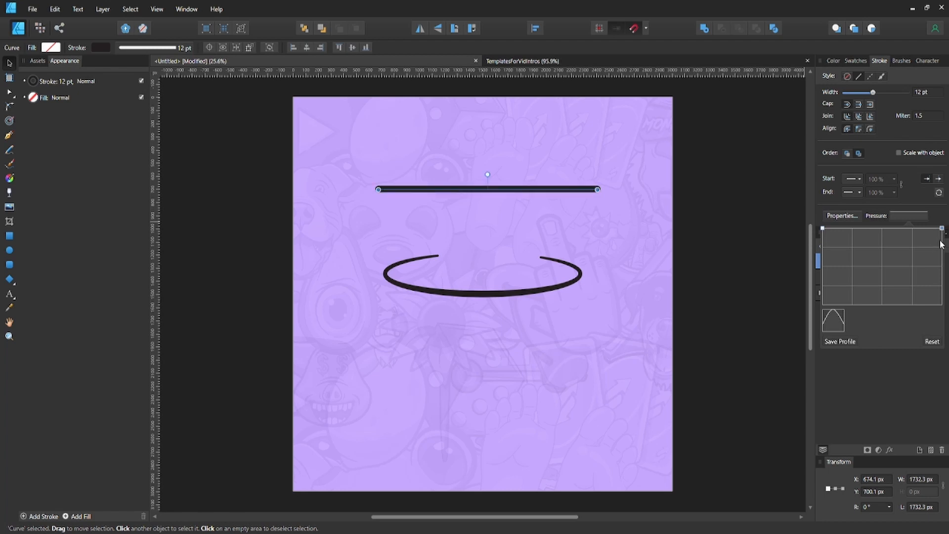
{"action": "mouse_move", "coordinate": [931, 235]}
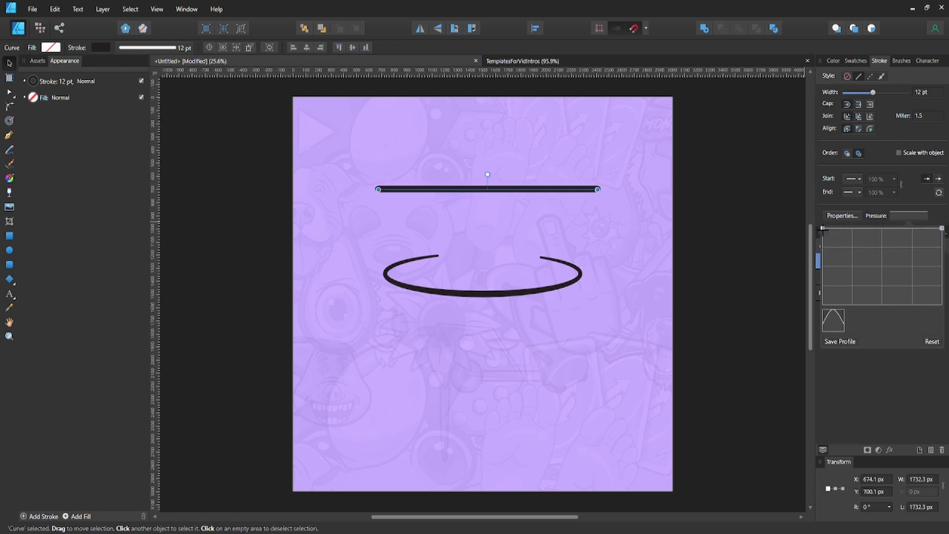
{"action": "mouse_move", "coordinate": [942, 235]}
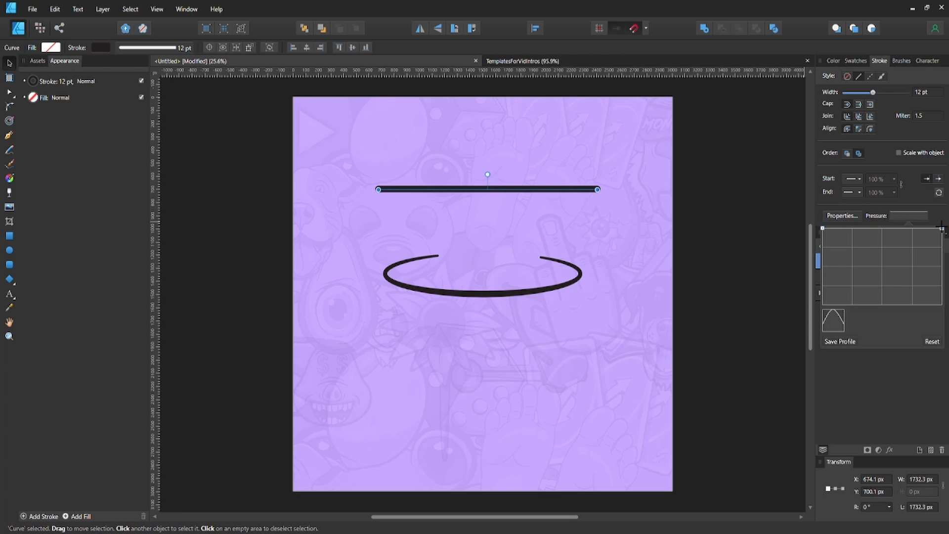
{"action": "mouse_move", "coordinate": [862, 246]}
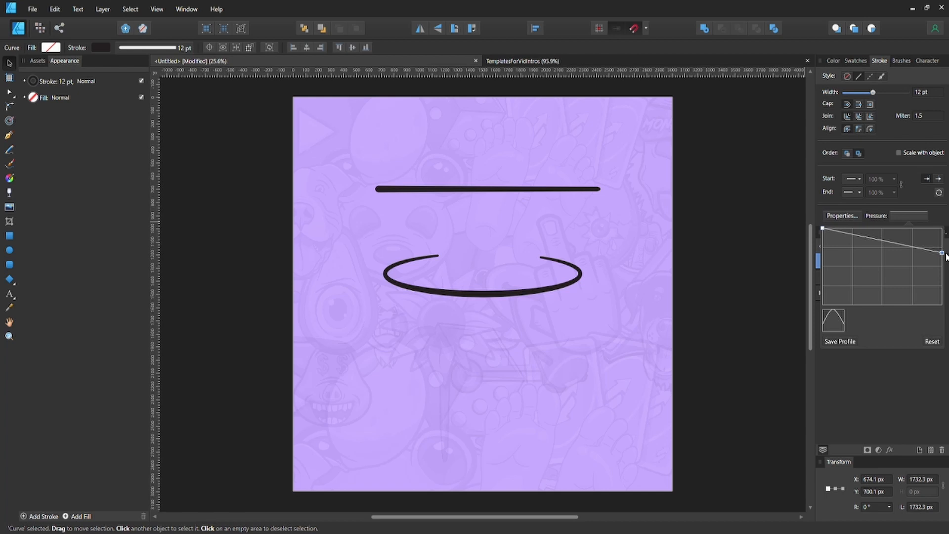
{"action": "mouse_move", "coordinate": [946, 259]}
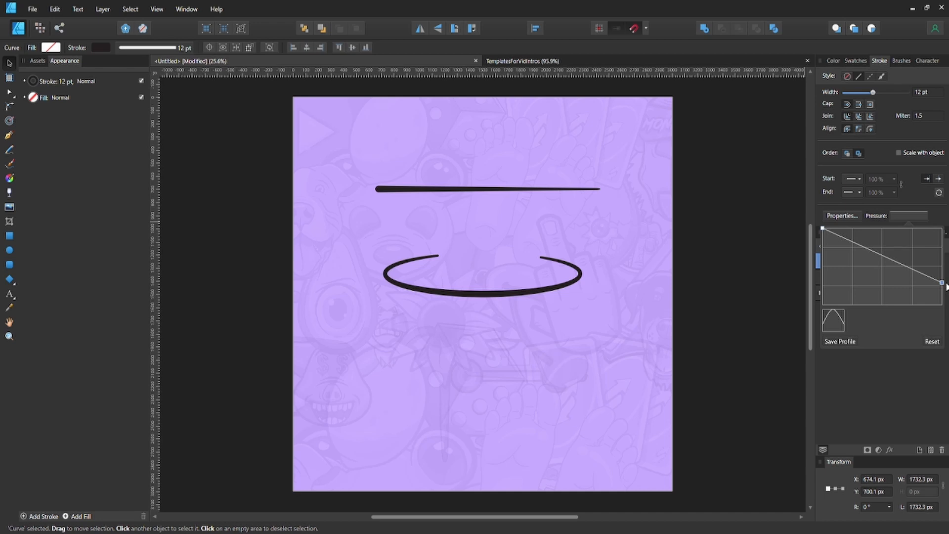
Select the tapered straight line and raise its stroke width to 15 pt.
{"action": "left_click", "coordinate": [487, 189]}
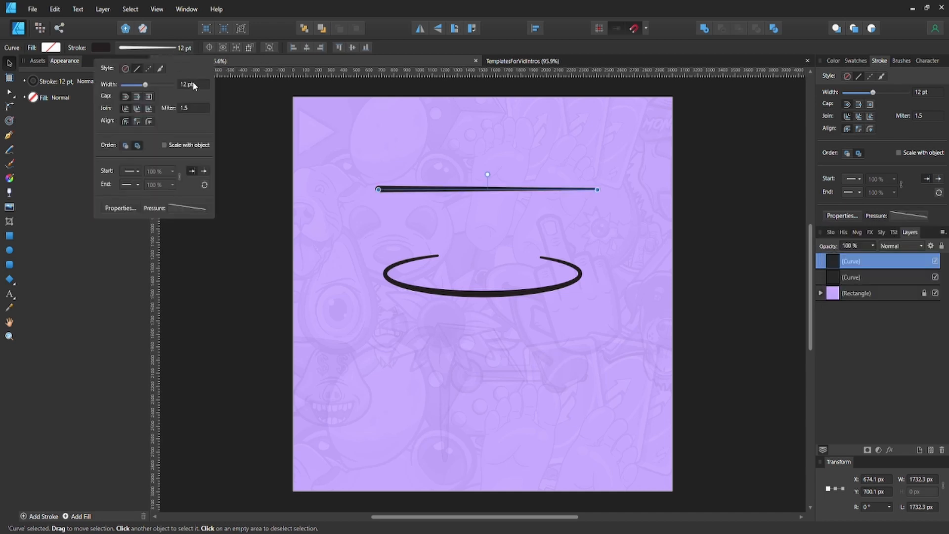
{"action": "left_click_drag", "start_coordinate": [143, 84], "coordinate": [148, 85]}
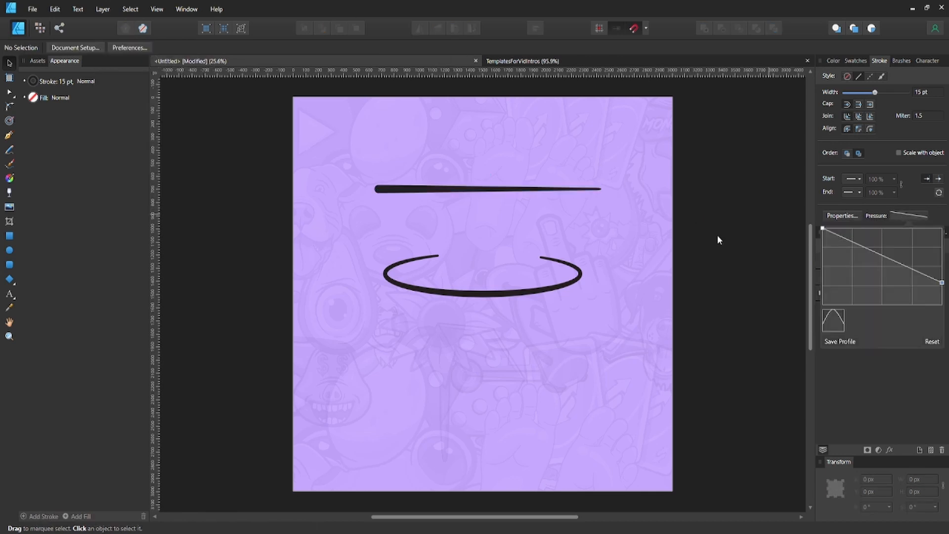
{"action": "mouse_move", "coordinate": [673, 243]}
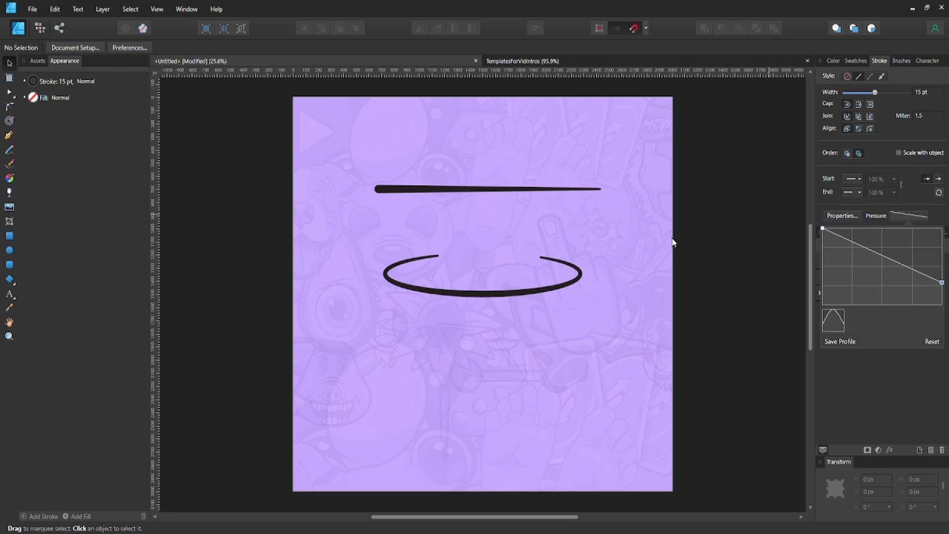
{"action": "mouse_move", "coordinate": [451, 191]}
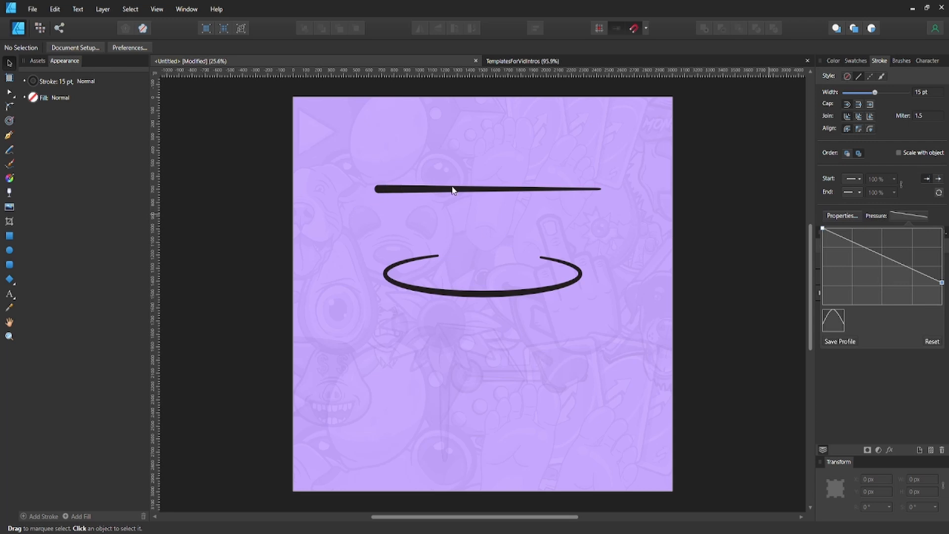
{"action": "mouse_move", "coordinate": [855, 234]}
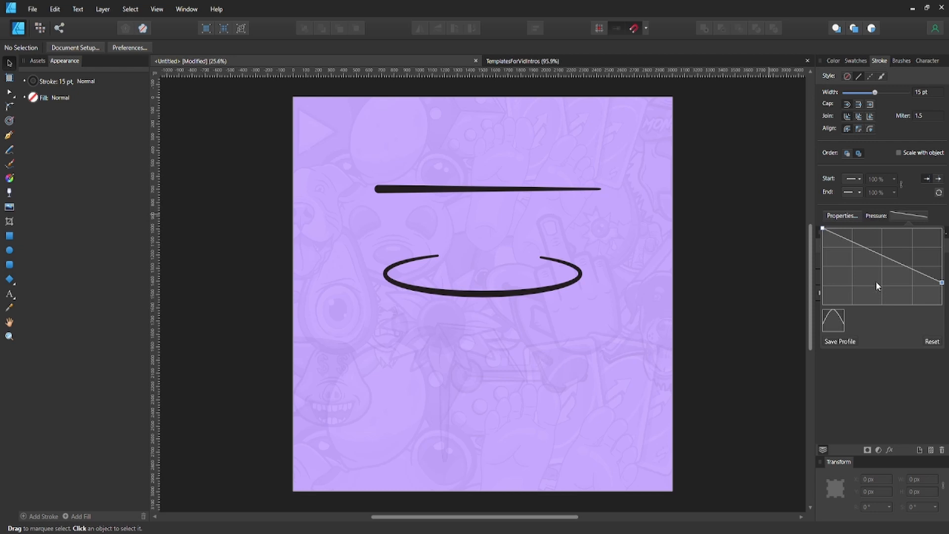
{"action": "mouse_move", "coordinate": [858, 258]}
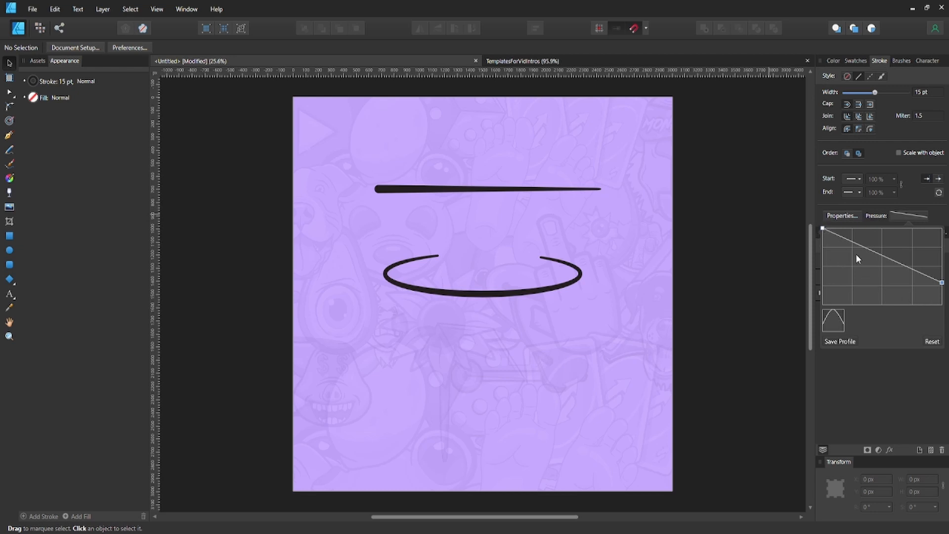
{"action": "mouse_move", "coordinate": [756, 240]}
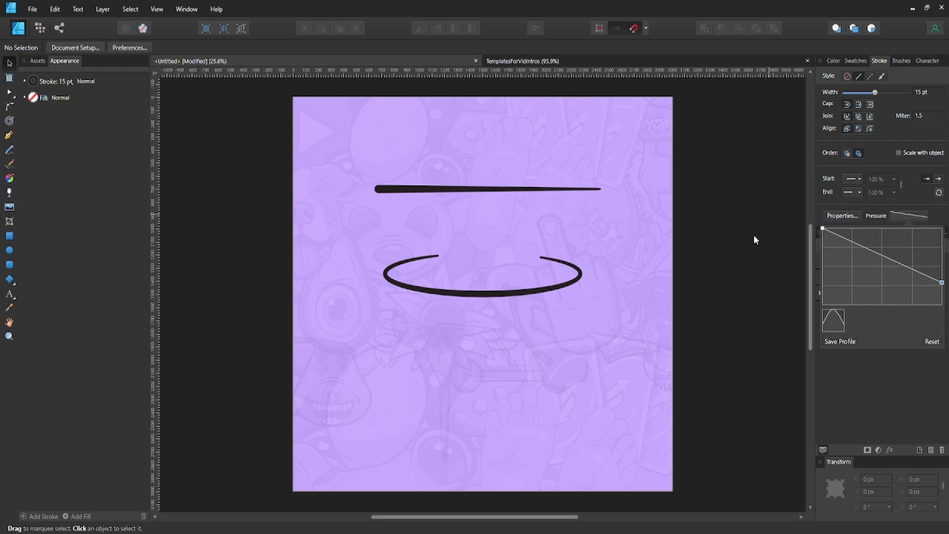
{"action": "mouse_move", "coordinate": [820, 235]}
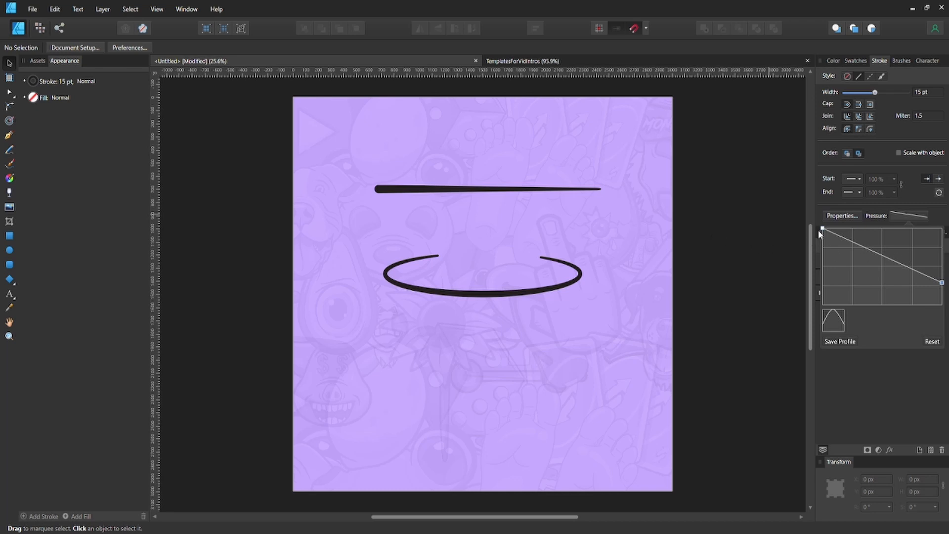
{"action": "mouse_move", "coordinate": [825, 253]}
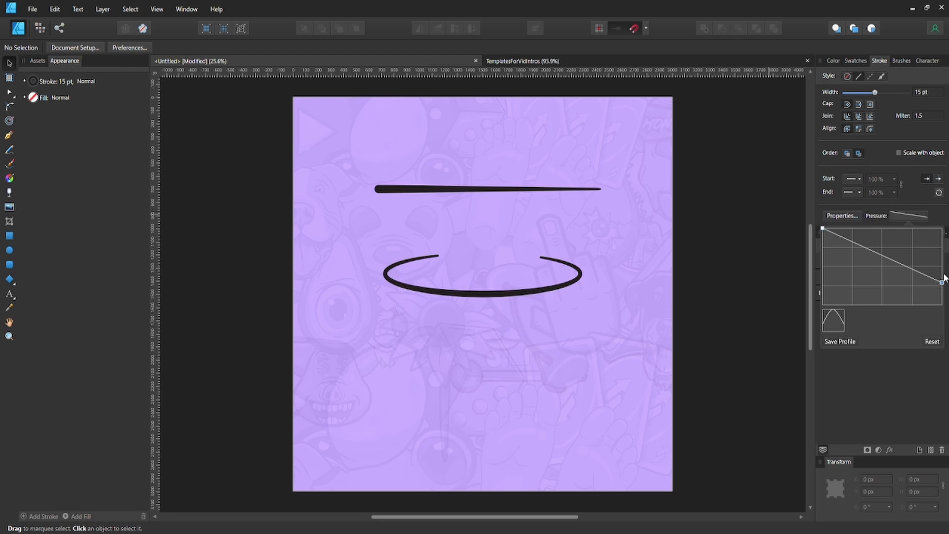
{"action": "mouse_move", "coordinate": [656, 201]}
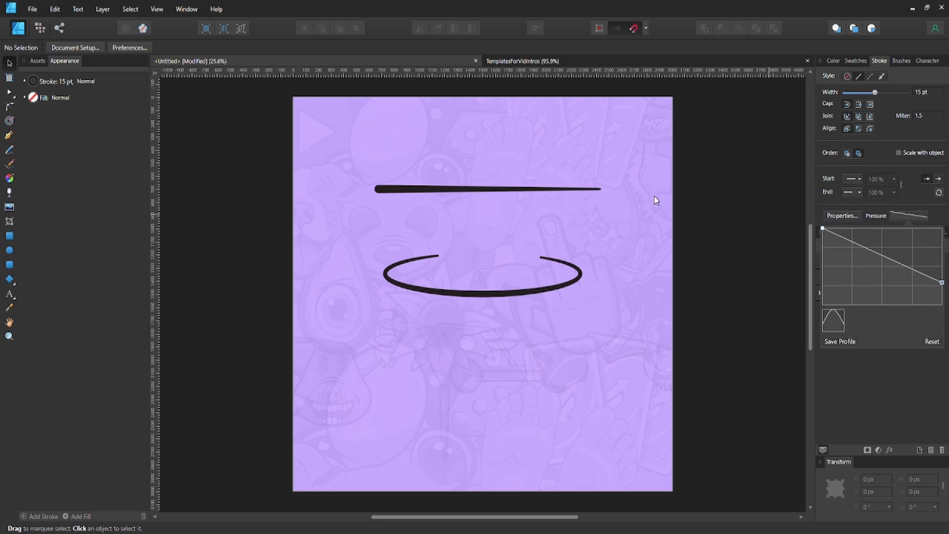
{"action": "mouse_move", "coordinate": [569, 183]}
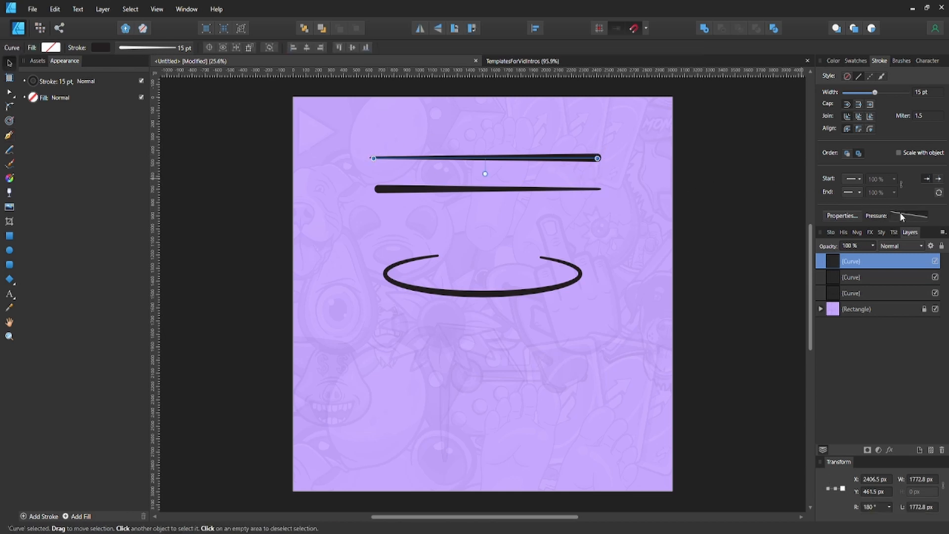
Reselect the top tapered line for pressure editing, then select the second tapered line.
{"action": "left_click", "coordinate": [602, 178]}
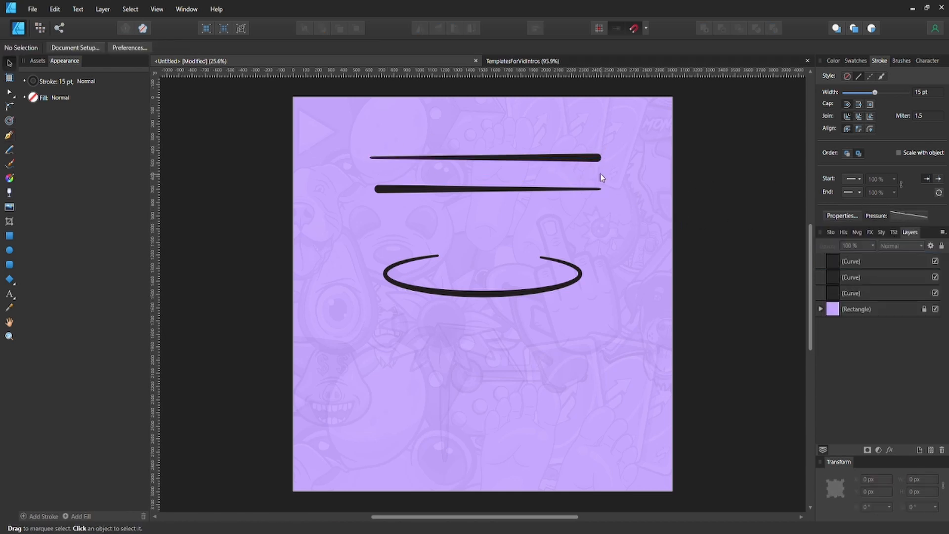
{"action": "left_click", "coordinate": [484, 157]}
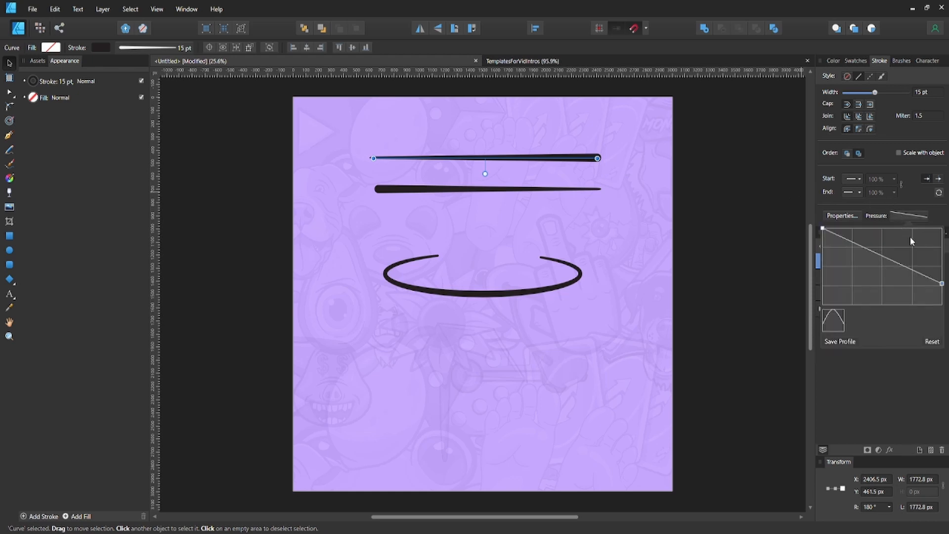
{"action": "mouse_move", "coordinate": [537, 170]}
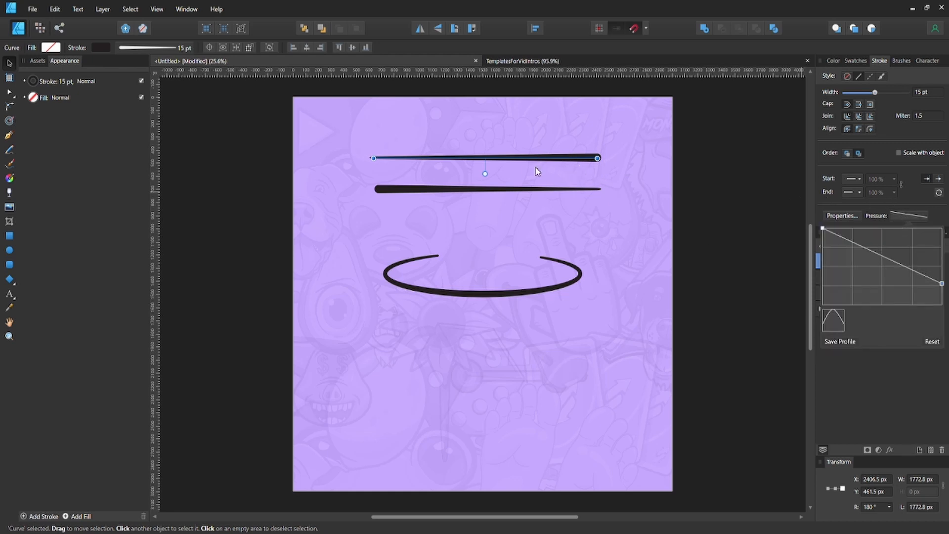
{"action": "mouse_move", "coordinate": [556, 202]}
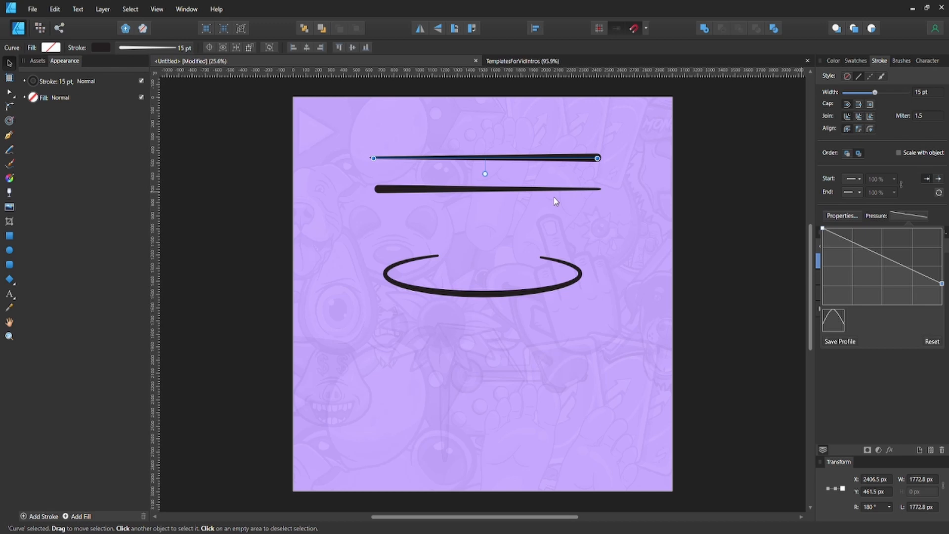
{"action": "mouse_move", "coordinate": [913, 293]}
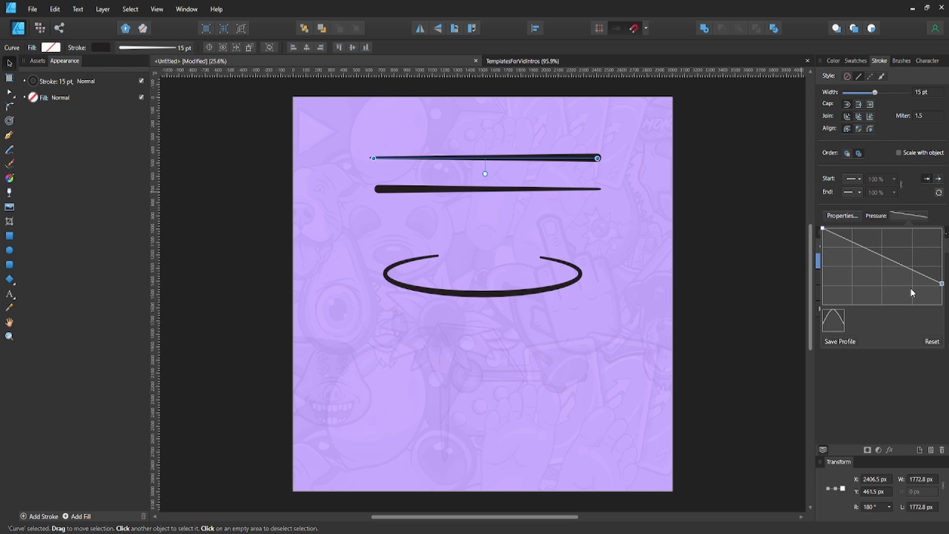
{"action": "mouse_move", "coordinate": [904, 277]}
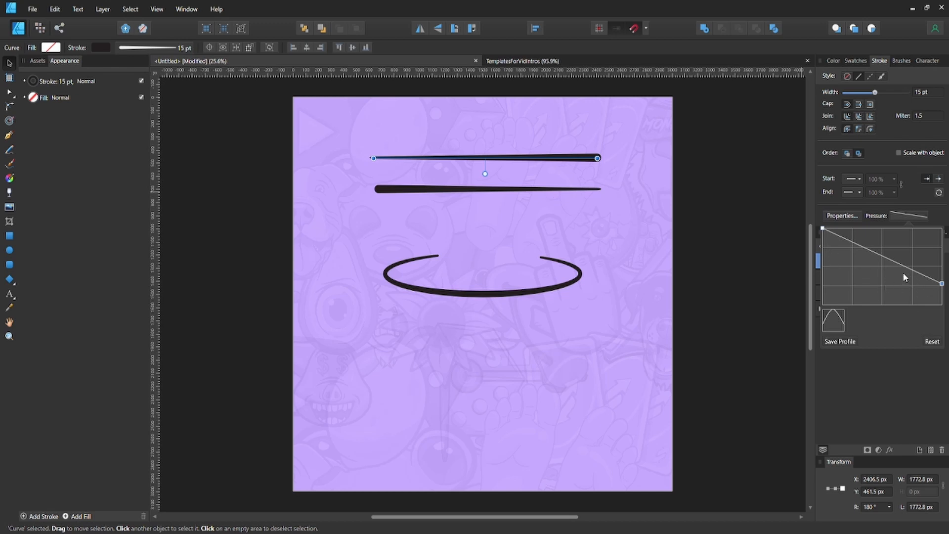
{"action": "mouse_move", "coordinate": [828, 232]}
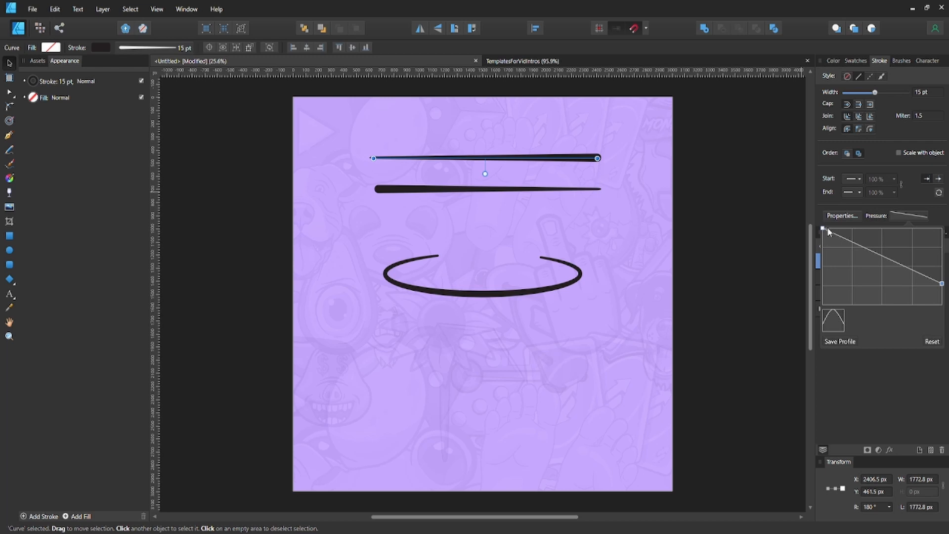
{"action": "mouse_move", "coordinate": [815, 245]}
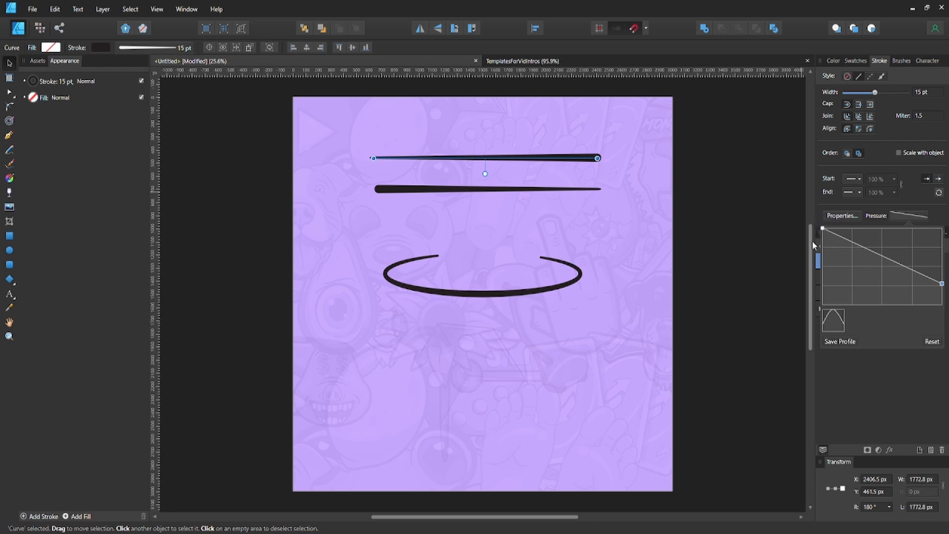
{"action": "mouse_move", "coordinate": [828, 216]}
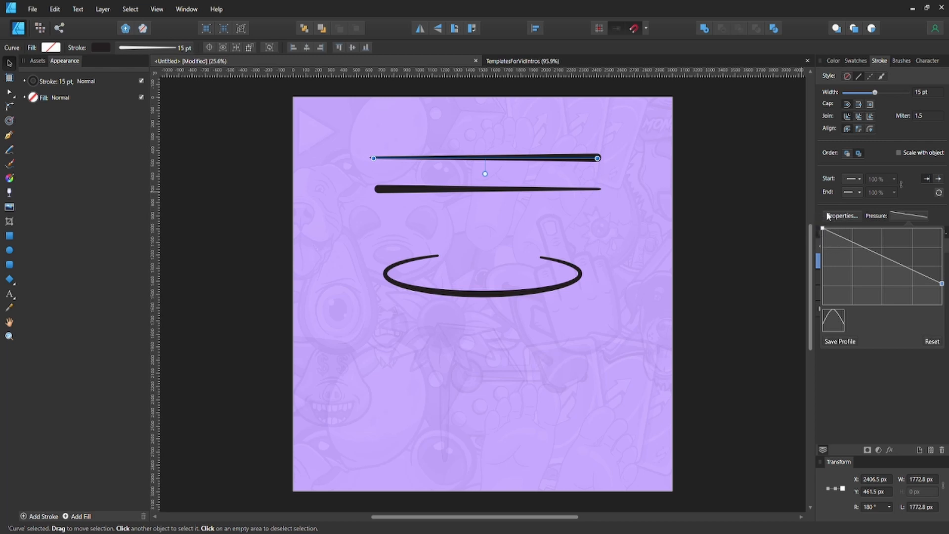
{"action": "mouse_move", "coordinate": [812, 233]}
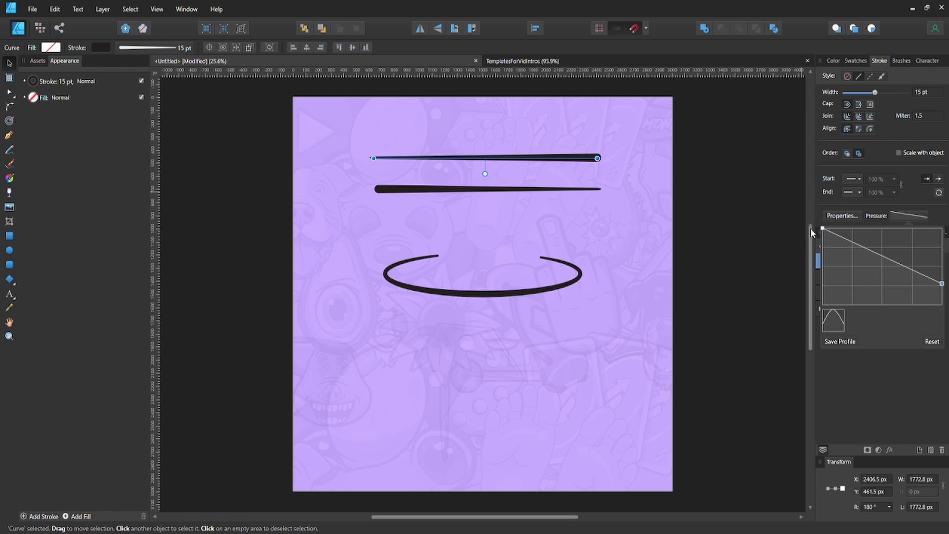
{"action": "mouse_move", "coordinate": [817, 237]}
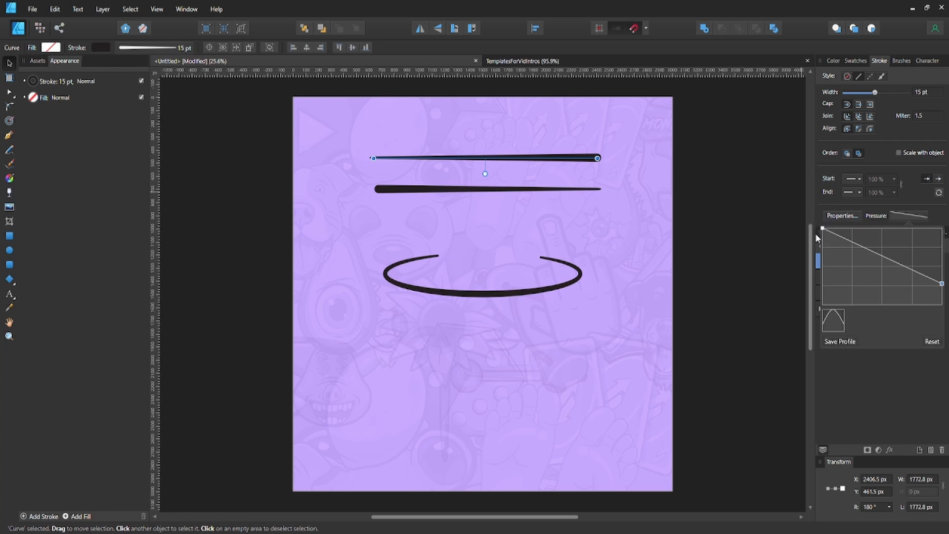
{"action": "mouse_move", "coordinate": [824, 245]}
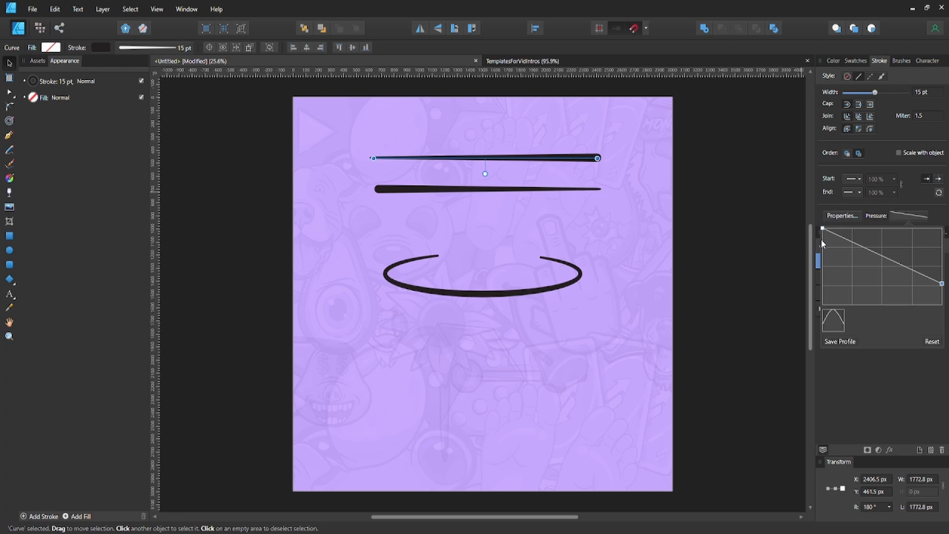
{"action": "mouse_move", "coordinate": [830, 254]}
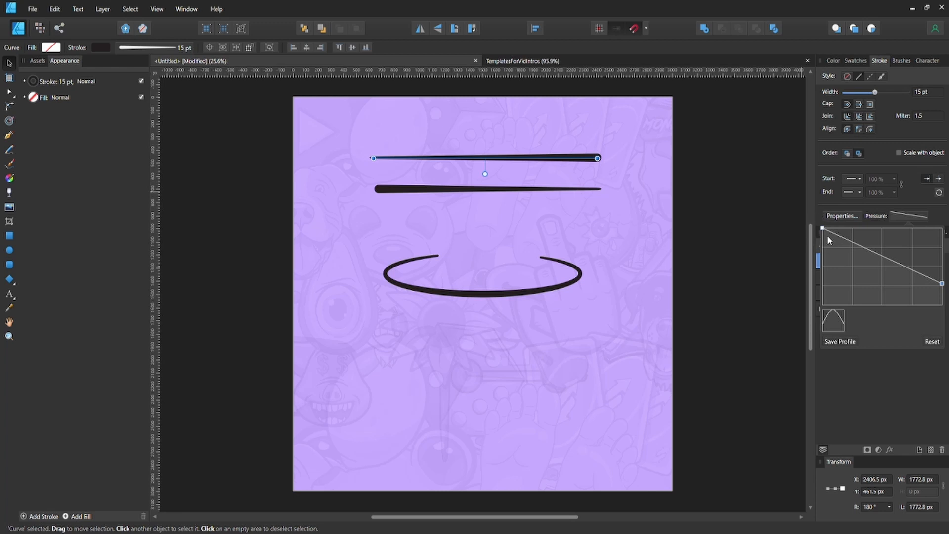
{"action": "mouse_move", "coordinate": [577, 144]}
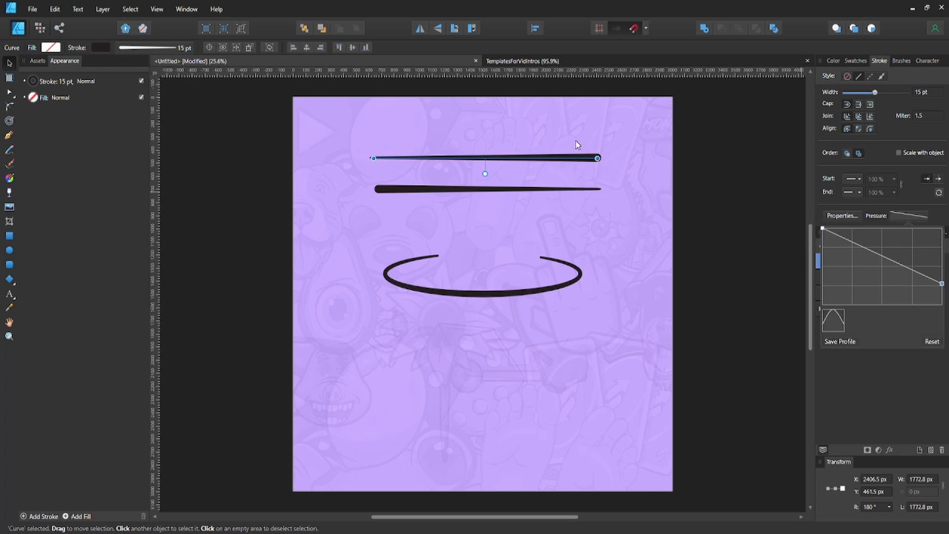
{"action": "mouse_move", "coordinate": [581, 166]}
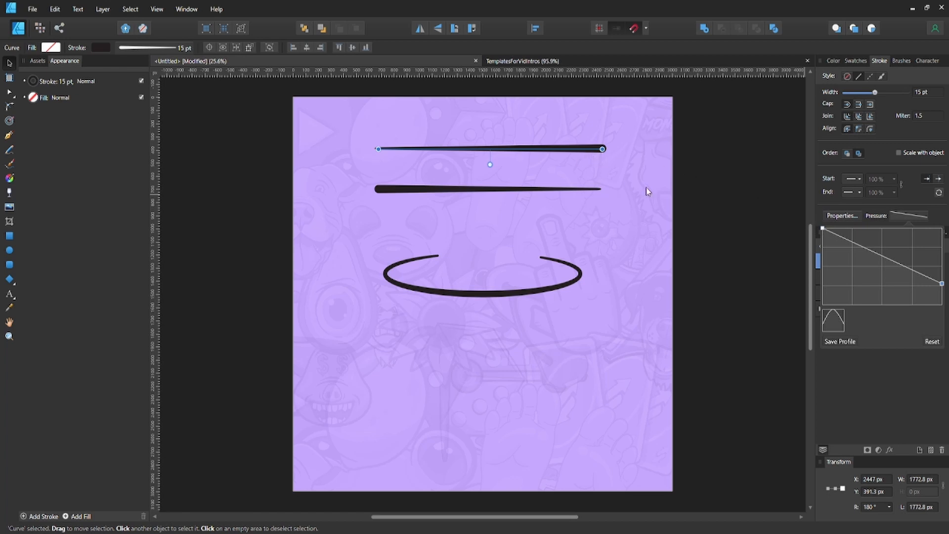
{"action": "left_click", "coordinate": [408, 194]}
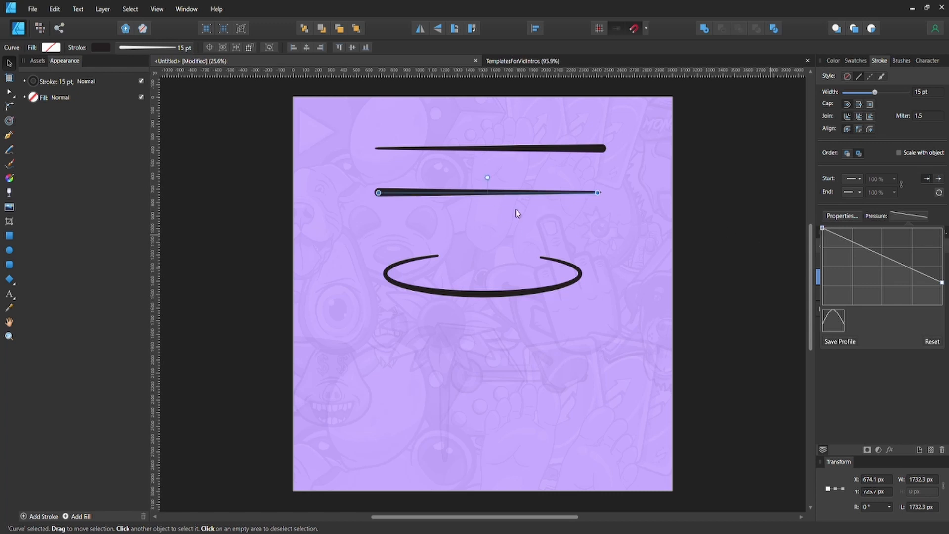
{"action": "mouse_move", "coordinate": [420, 169]}
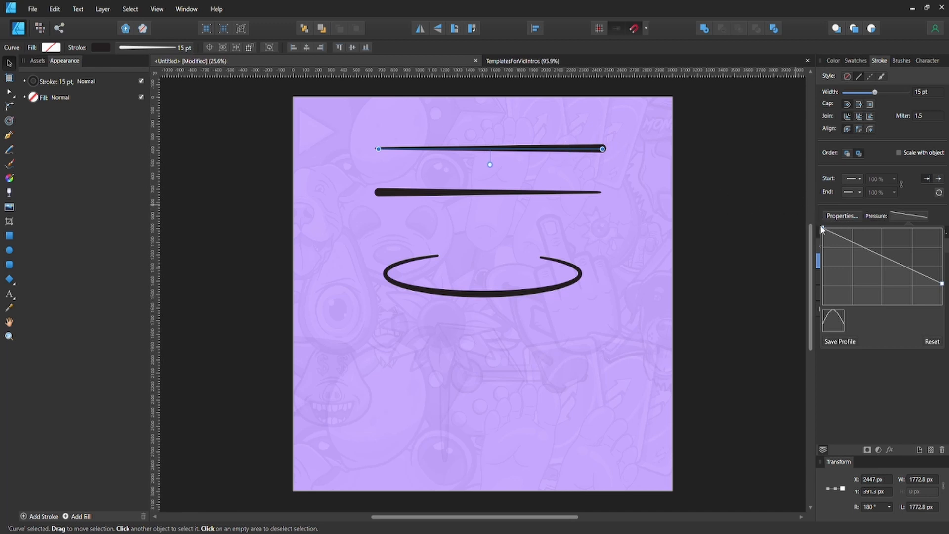
{"action": "mouse_move", "coordinate": [568, 155]}
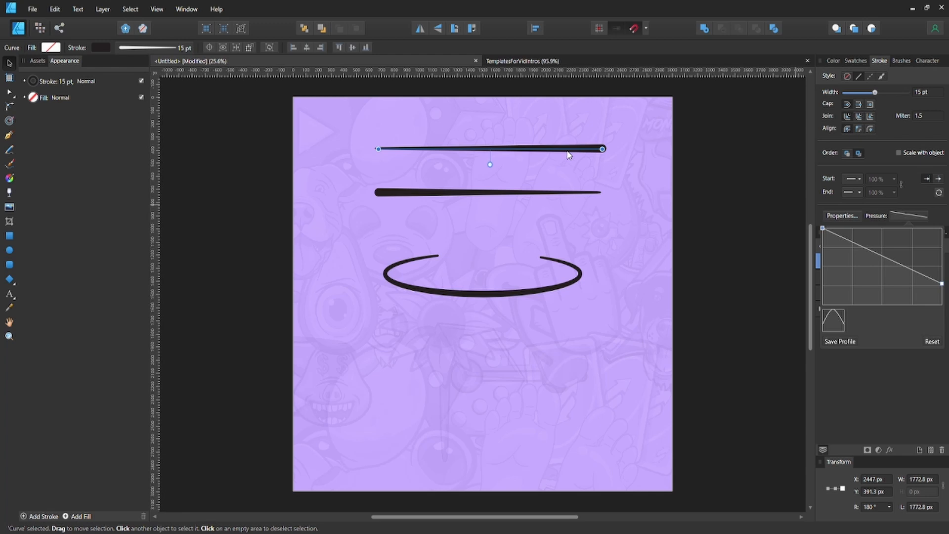
{"action": "mouse_move", "coordinate": [601, 185]}
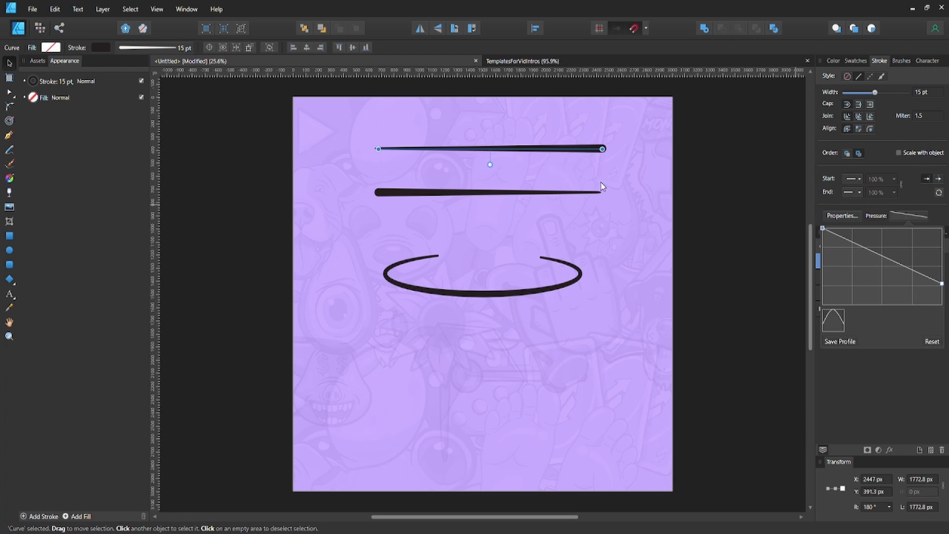
{"action": "mouse_move", "coordinate": [331, 185]}
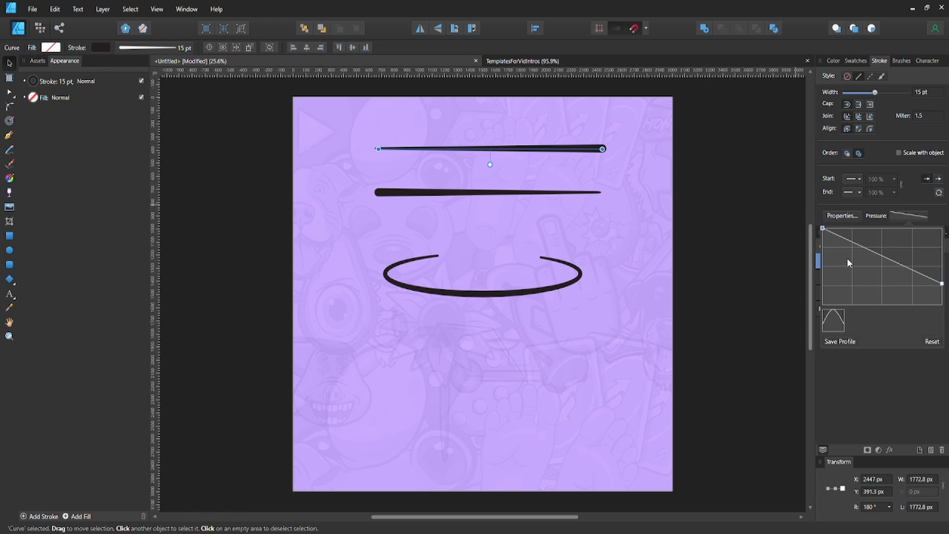
{"action": "mouse_move", "coordinate": [599, 244]}
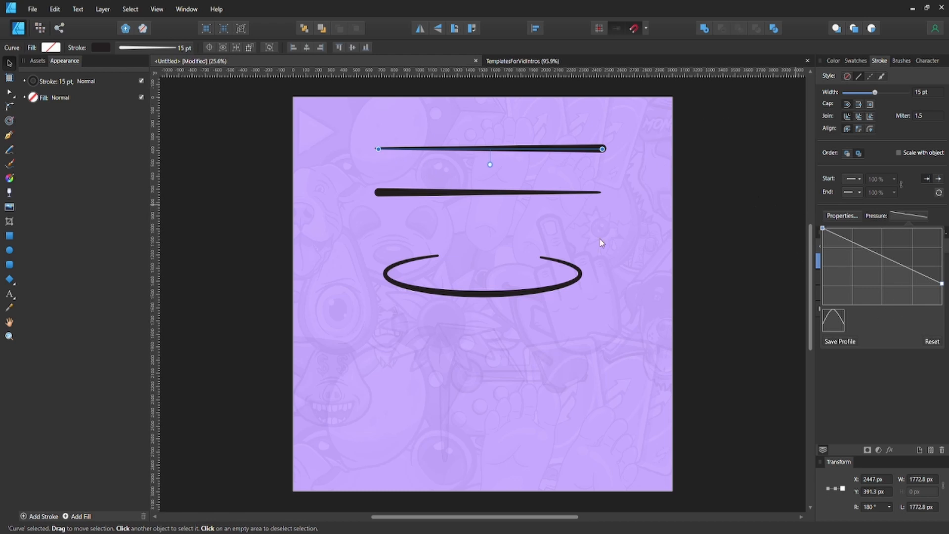
{"action": "mouse_move", "coordinate": [894, 299]}
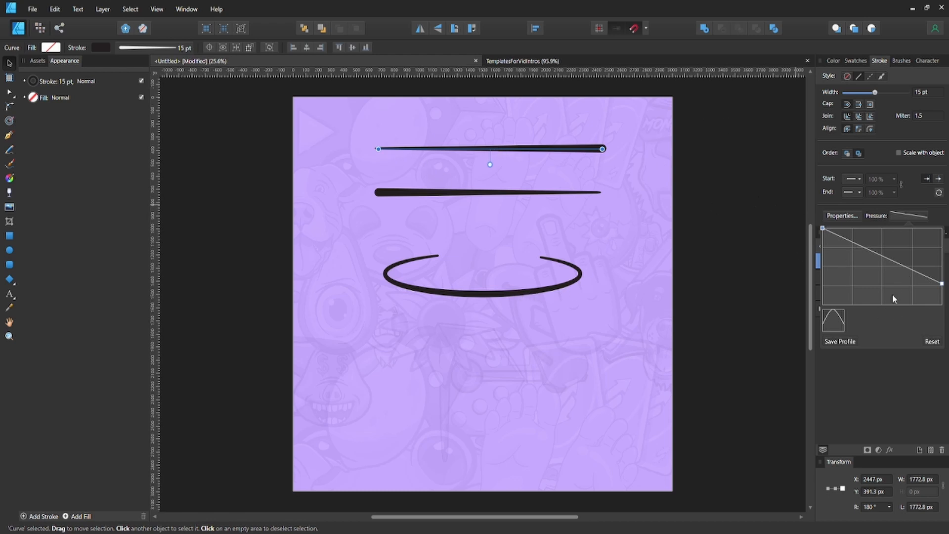
{"action": "mouse_move", "coordinate": [520, 263]}
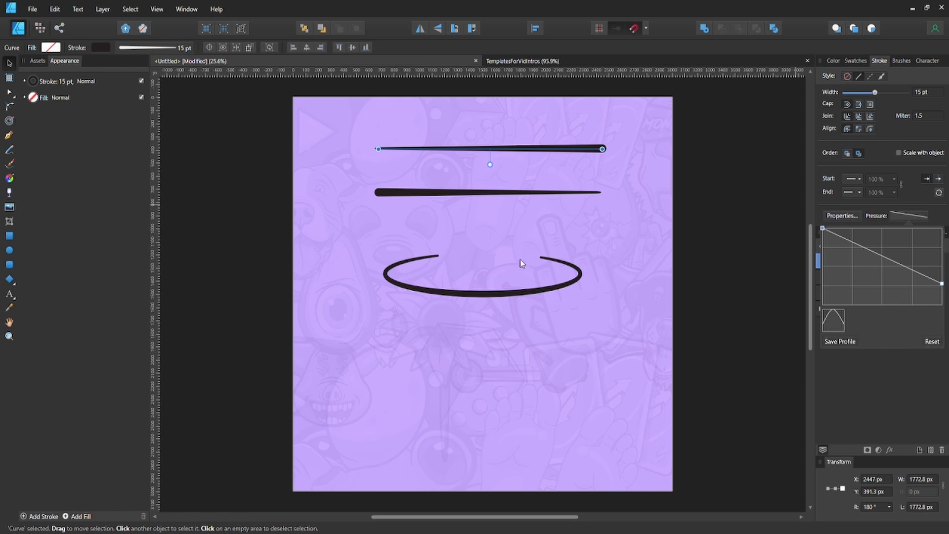
{"action": "mouse_move", "coordinate": [514, 160]}
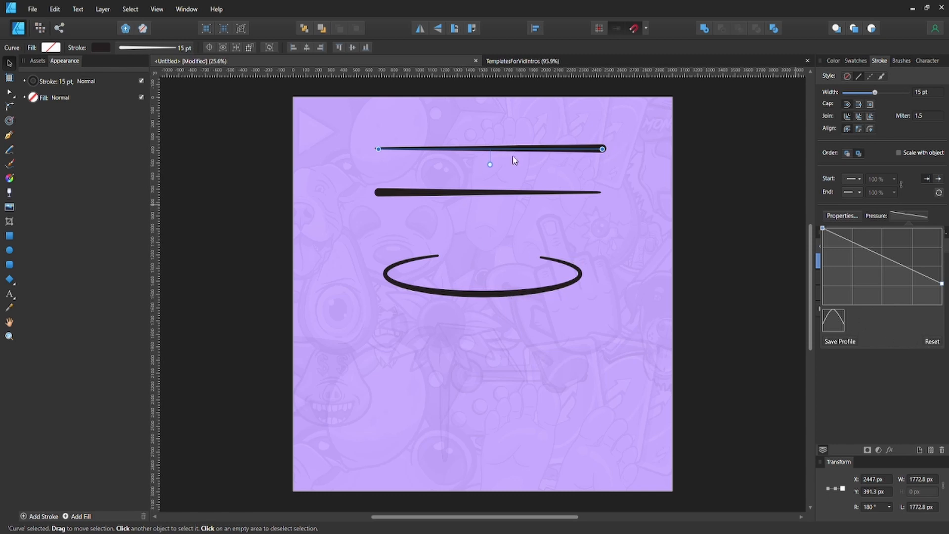
Reset the top line's pressure, then raise the graph's middle node so both ends taper.
{"action": "left_click", "coordinate": [931, 341]}
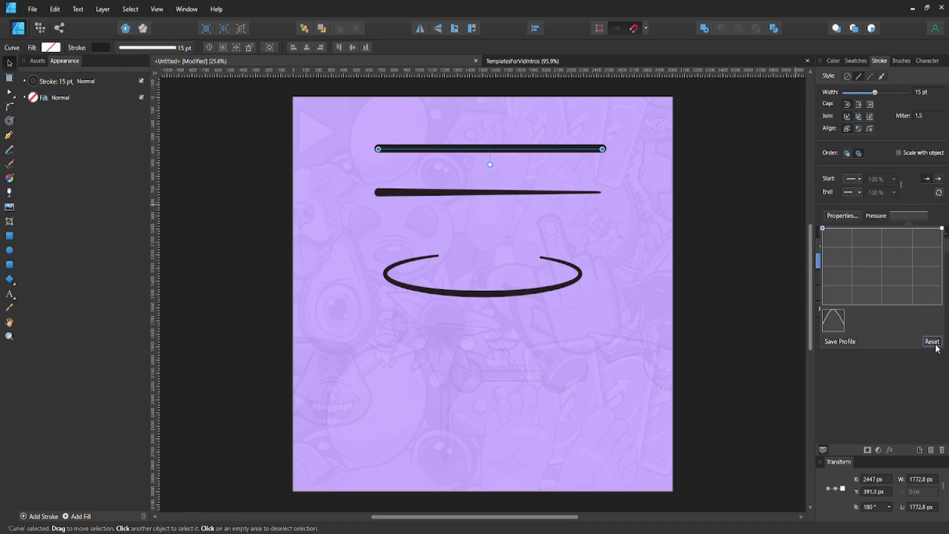
{"action": "mouse_move", "coordinate": [894, 313]}
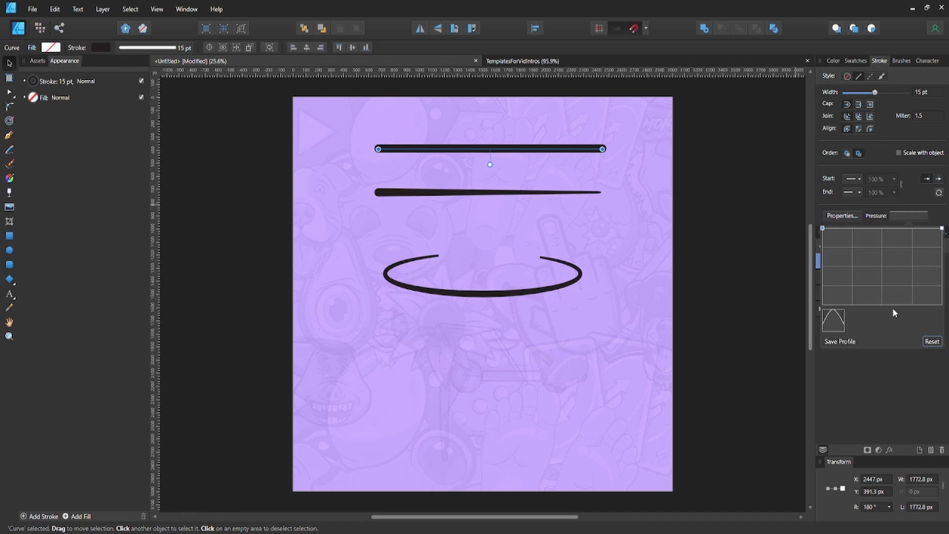
{"action": "mouse_move", "coordinate": [883, 234]}
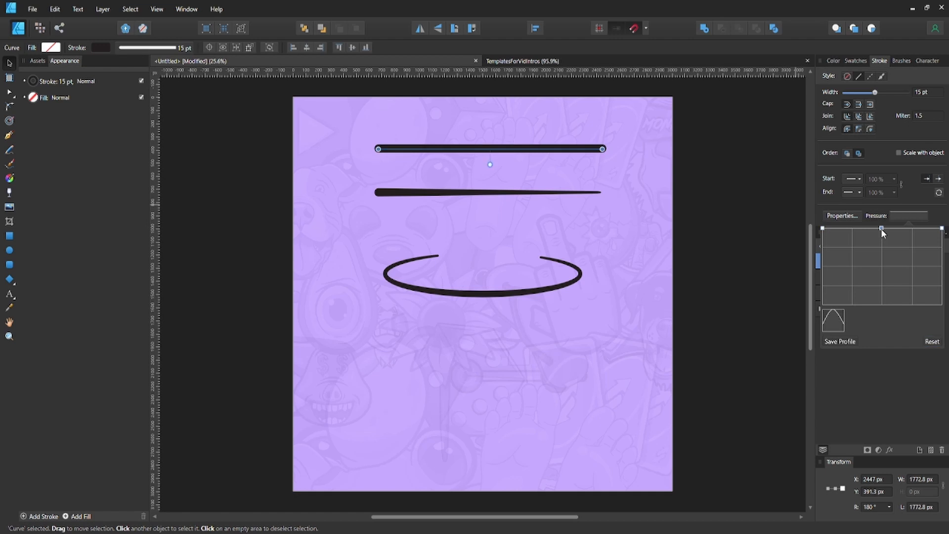
{"action": "mouse_move", "coordinate": [874, 236]}
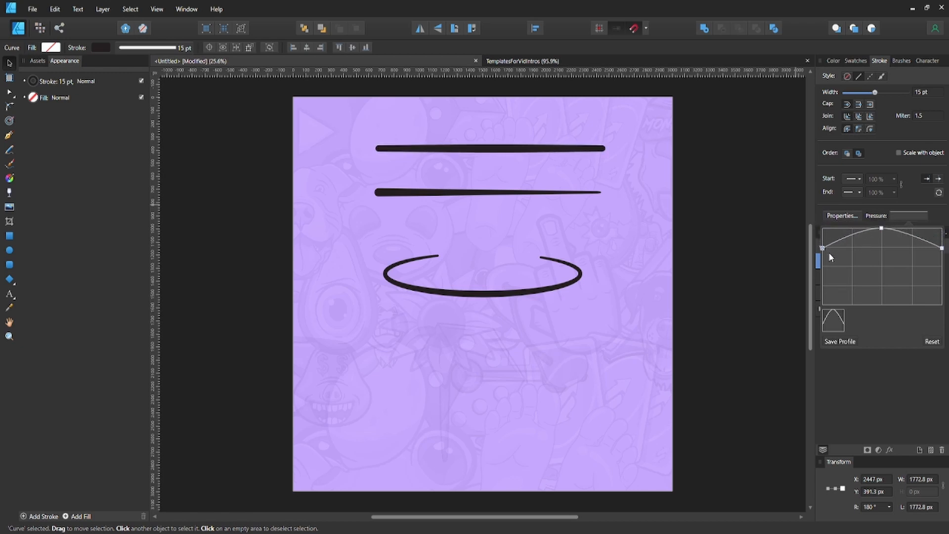
{"action": "left_click_drag", "start_coordinate": [823, 248], "coordinate": [822, 284]}
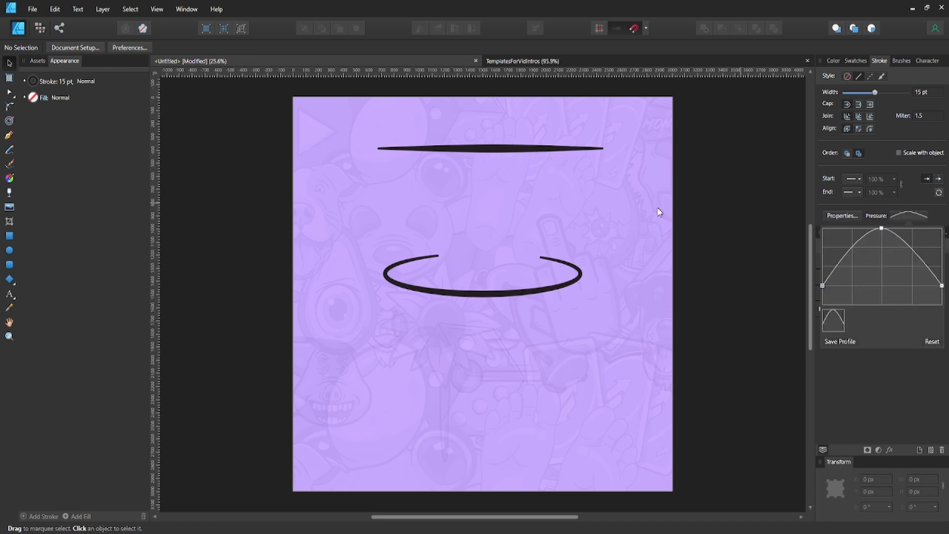
{"action": "mouse_move", "coordinate": [549, 192]}
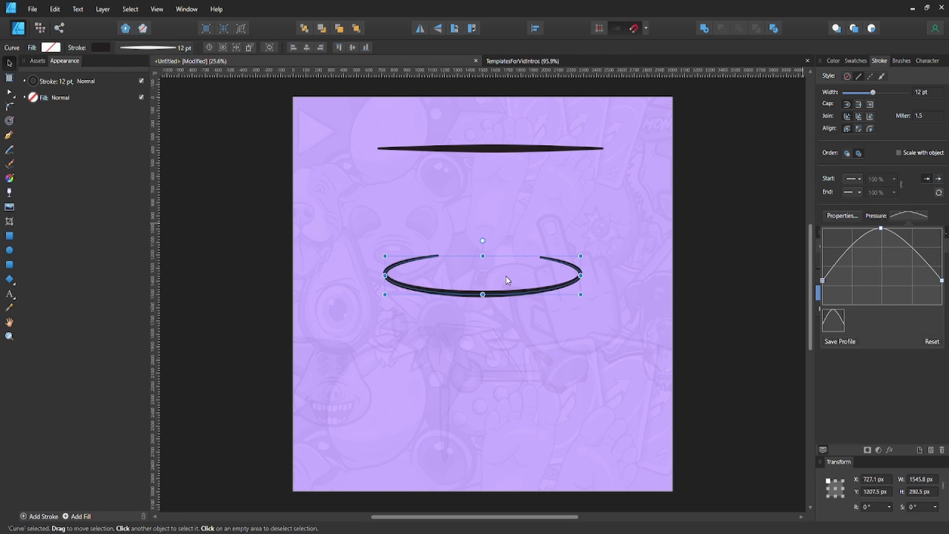
{"action": "mouse_move", "coordinate": [507, 152]}
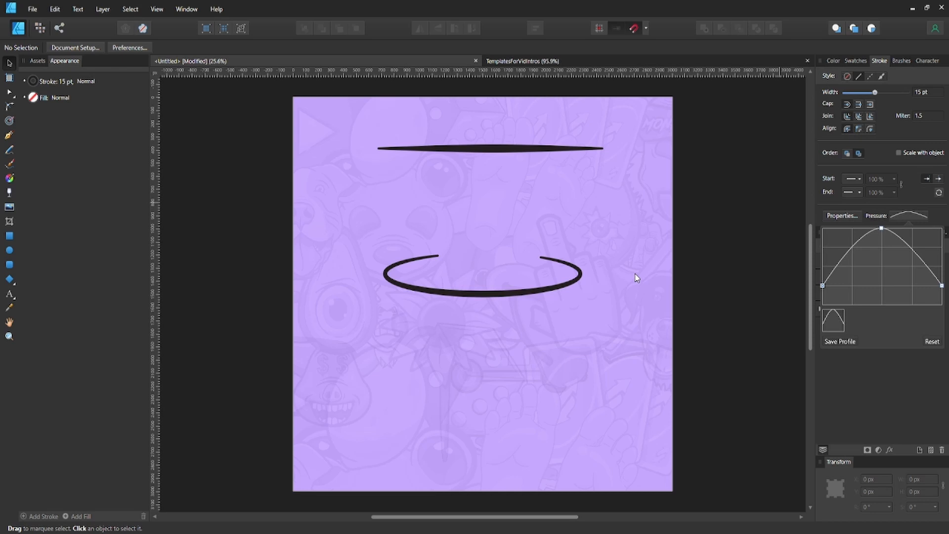
Select the double-tapered top line and save its pressure shape as a profile.
{"action": "left_click", "coordinate": [490, 147]}
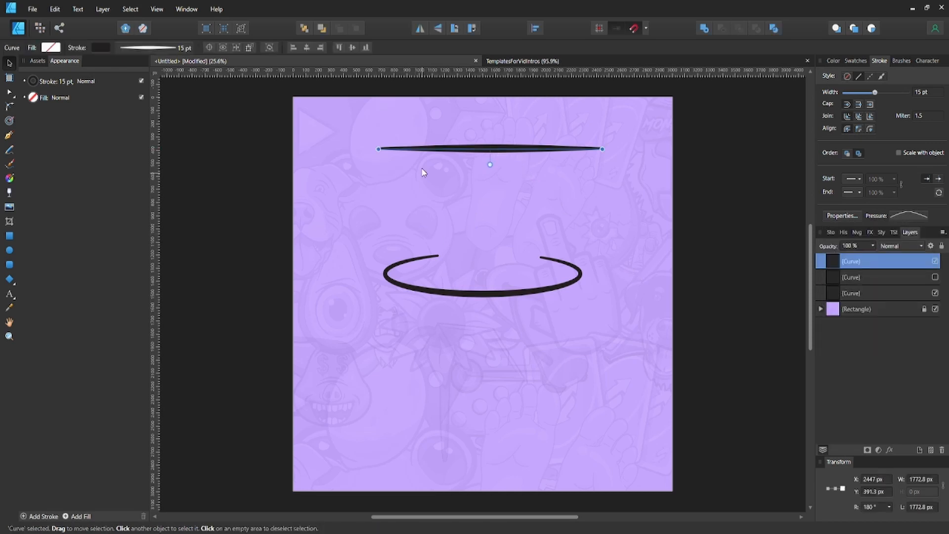
{"action": "mouse_move", "coordinate": [583, 187]}
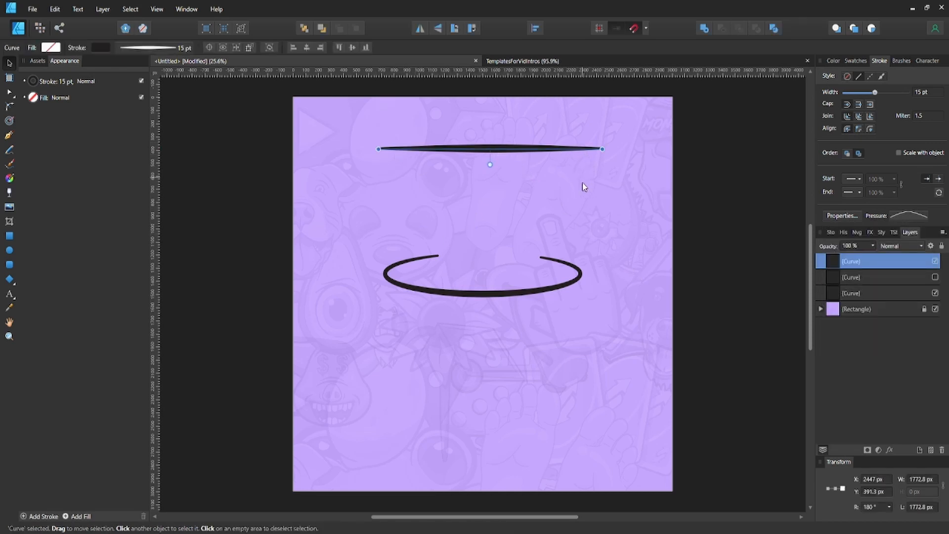
{"action": "mouse_move", "coordinate": [412, 269]}
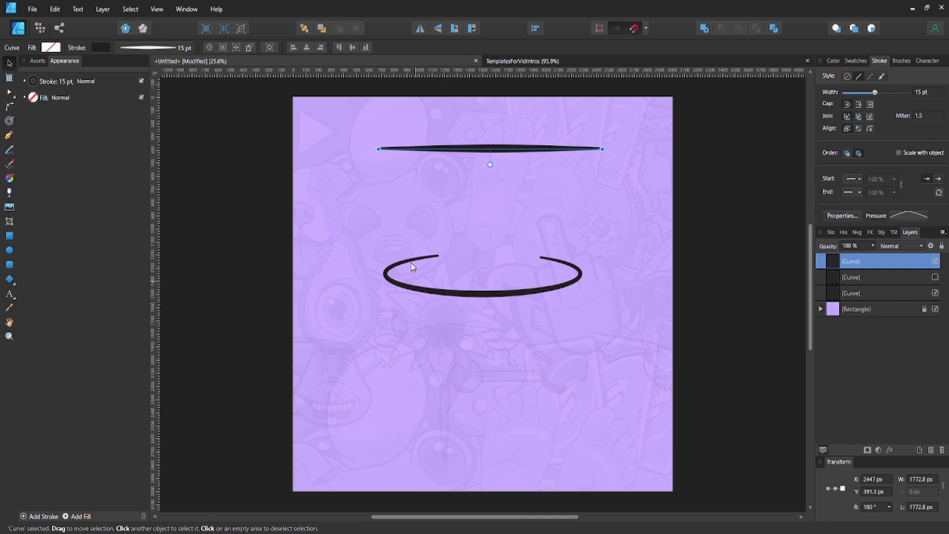
{"action": "mouse_move", "coordinate": [354, 253]}
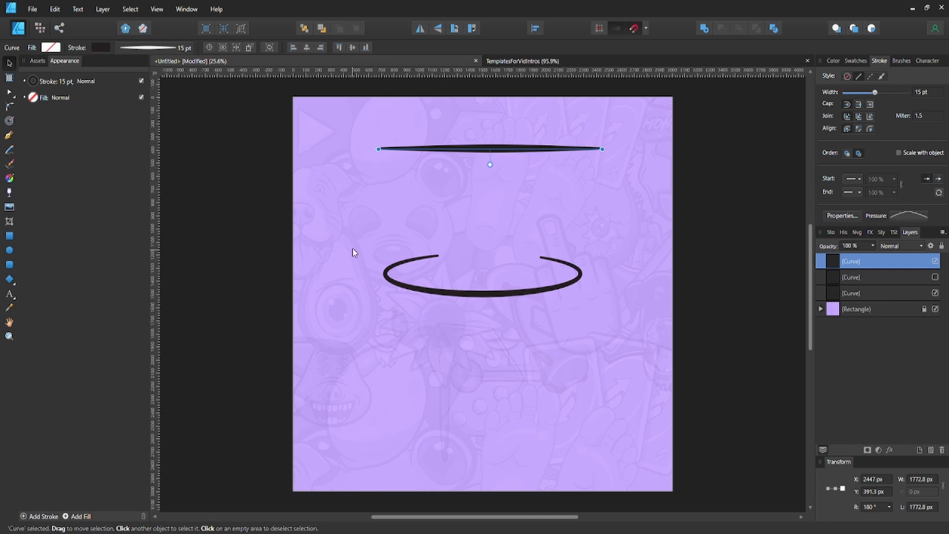
{"action": "mouse_move", "coordinate": [494, 199]}
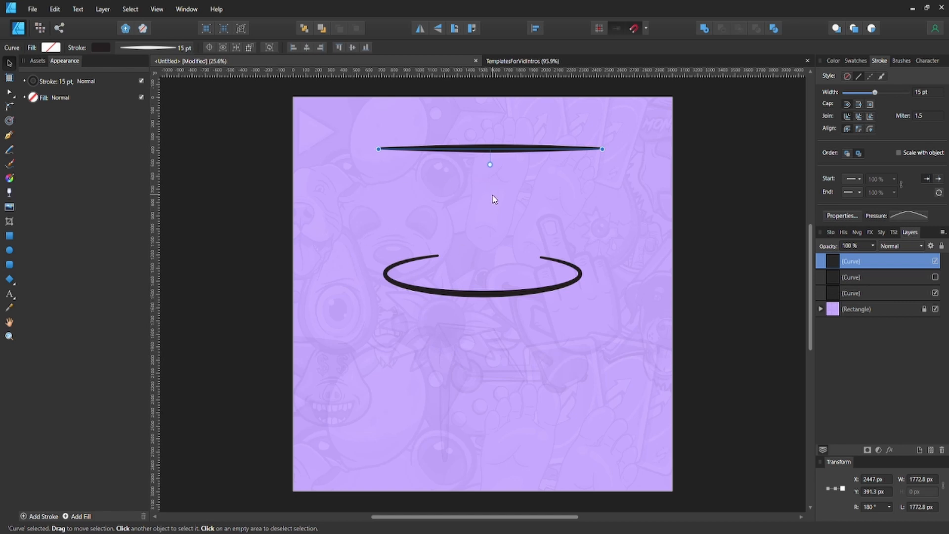
{"action": "mouse_move", "coordinate": [553, 204]}
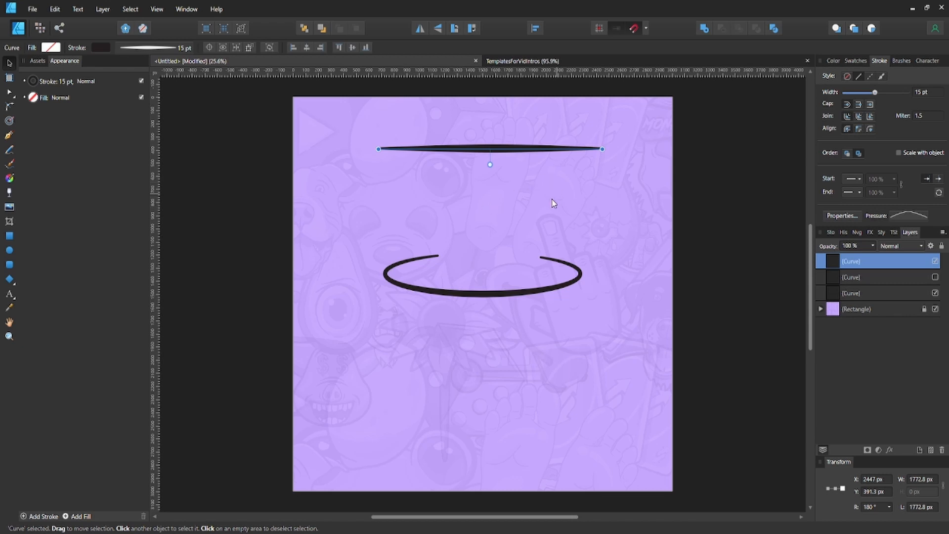
{"action": "mouse_move", "coordinate": [587, 233]}
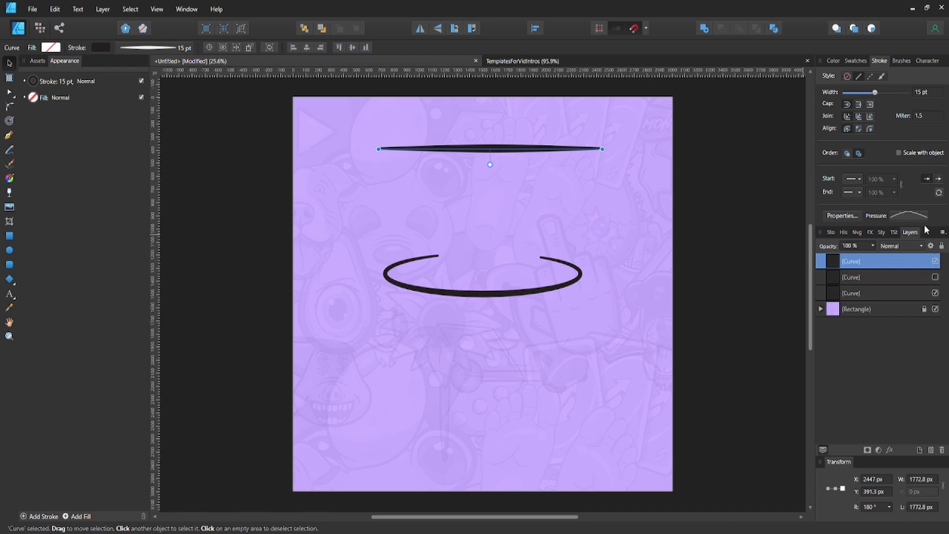
{"action": "mouse_move", "coordinate": [930, 226]}
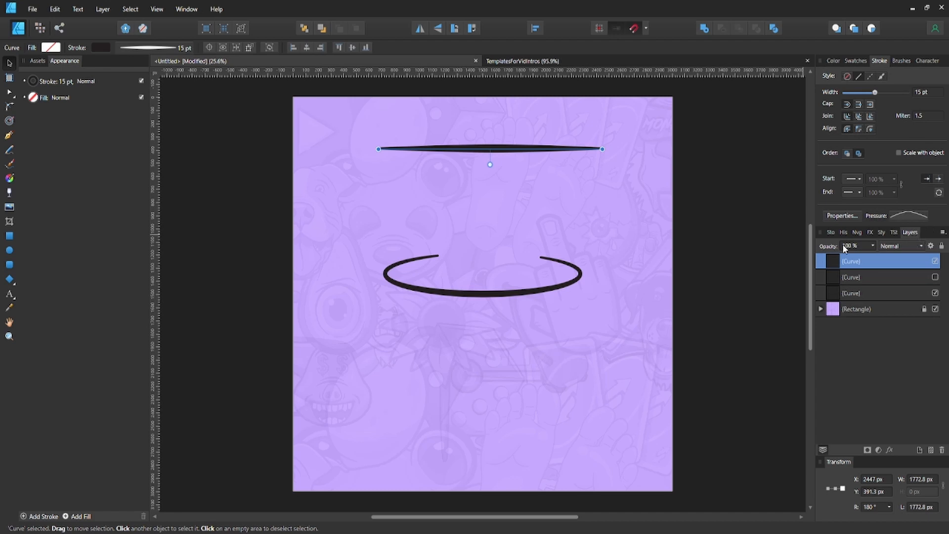
{"action": "left_click", "coordinate": [907, 216]}
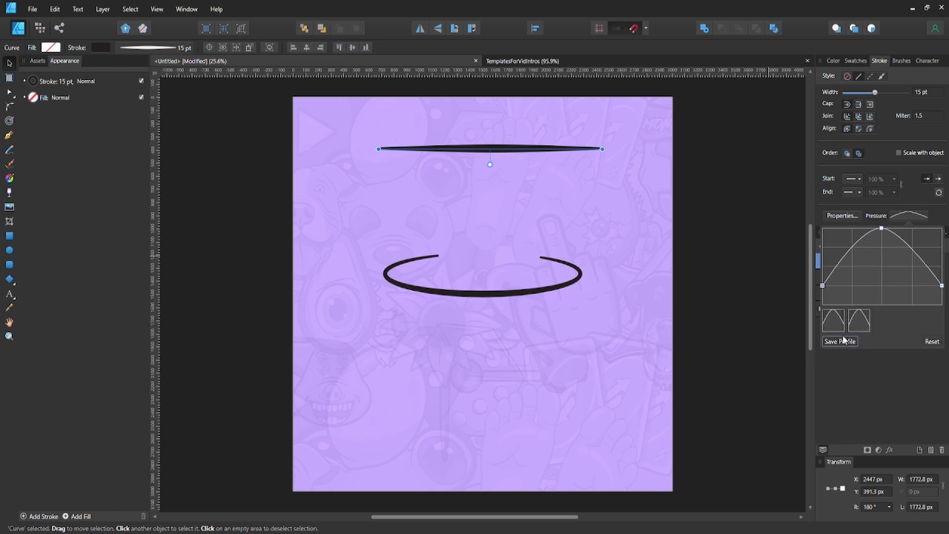
Create a curved line below the top line and reshape its pressure profile to taper.
{"action": "left_click_drag", "start_coordinate": [882, 229], "coordinate": [892, 271]}
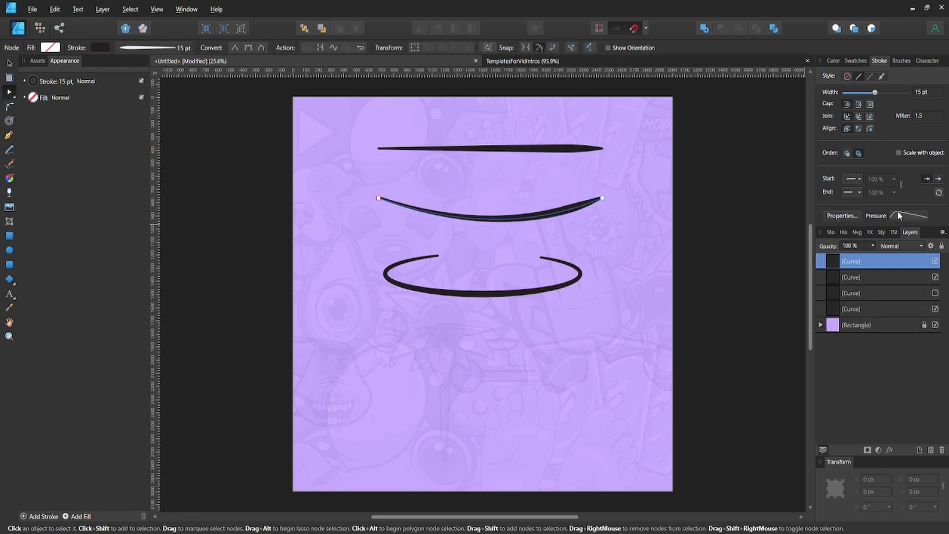
{"action": "left_click", "coordinate": [905, 215]}
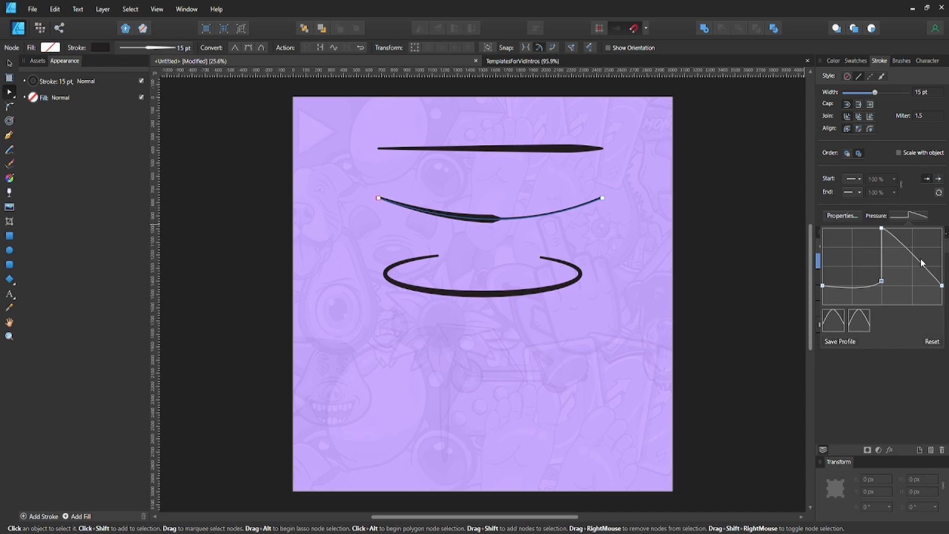
{"action": "left_click_drag", "start_coordinate": [920, 264], "coordinate": [881, 243]}
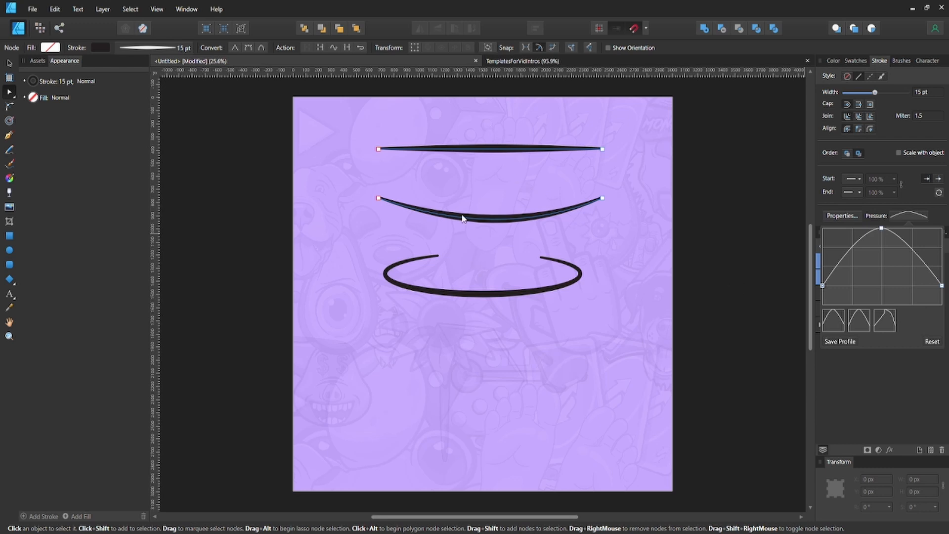
{"action": "mouse_move", "coordinate": [708, 231]}
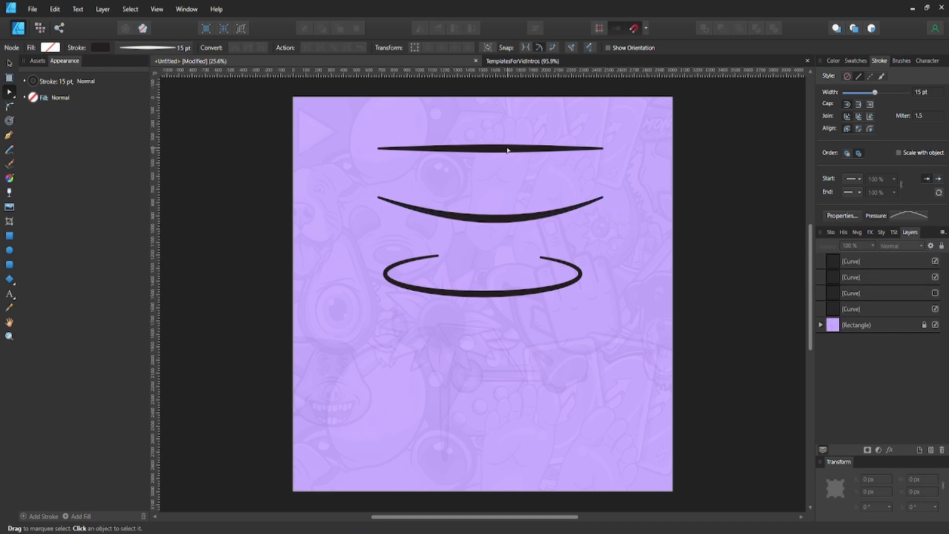
Select the top line and drag its pressure peak toward the left end.
{"action": "left_click", "coordinate": [500, 148]}
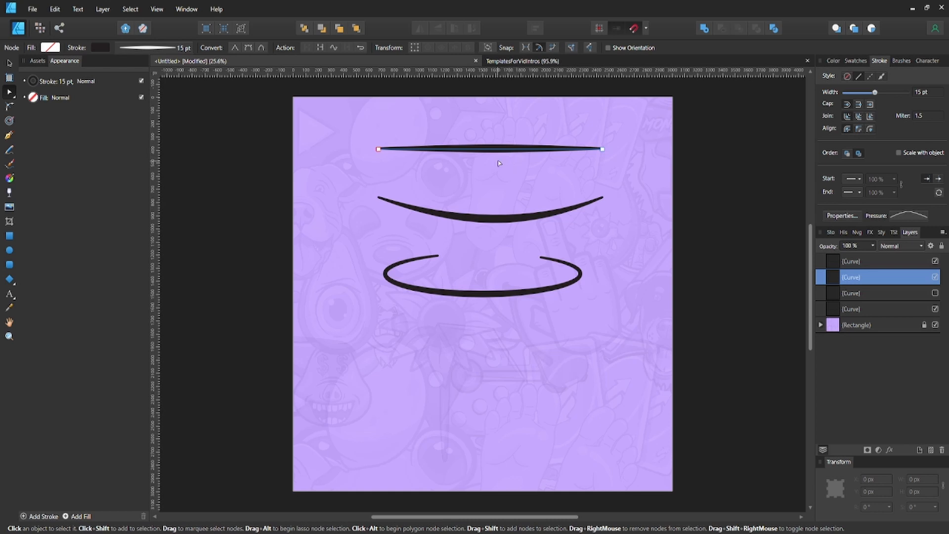
{"action": "left_click", "coordinate": [909, 215]}
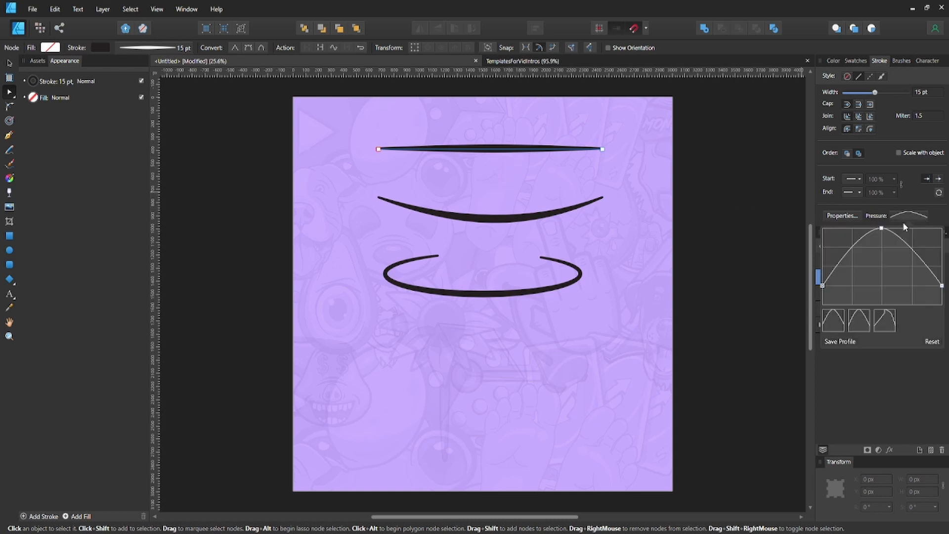
{"action": "mouse_move", "coordinate": [861, 234]}
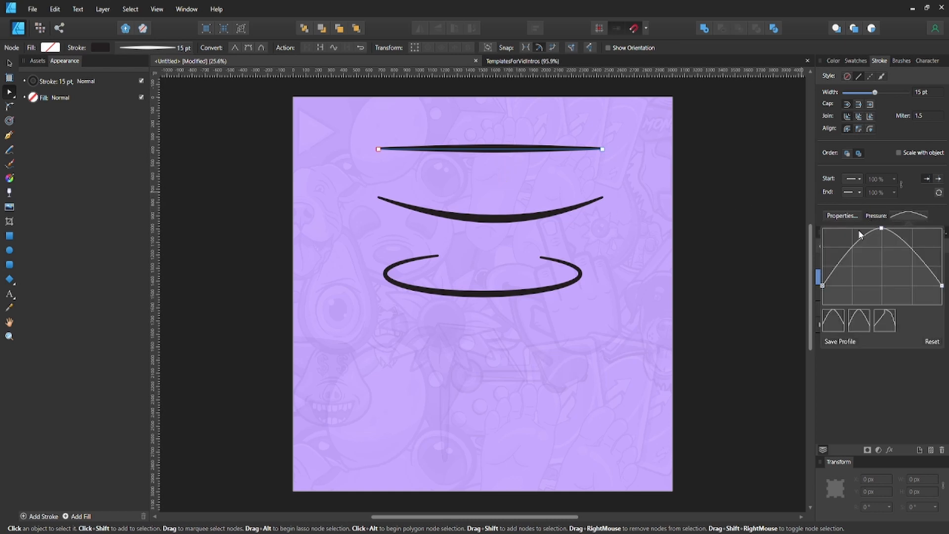
{"action": "left_click", "coordinate": [911, 233]}
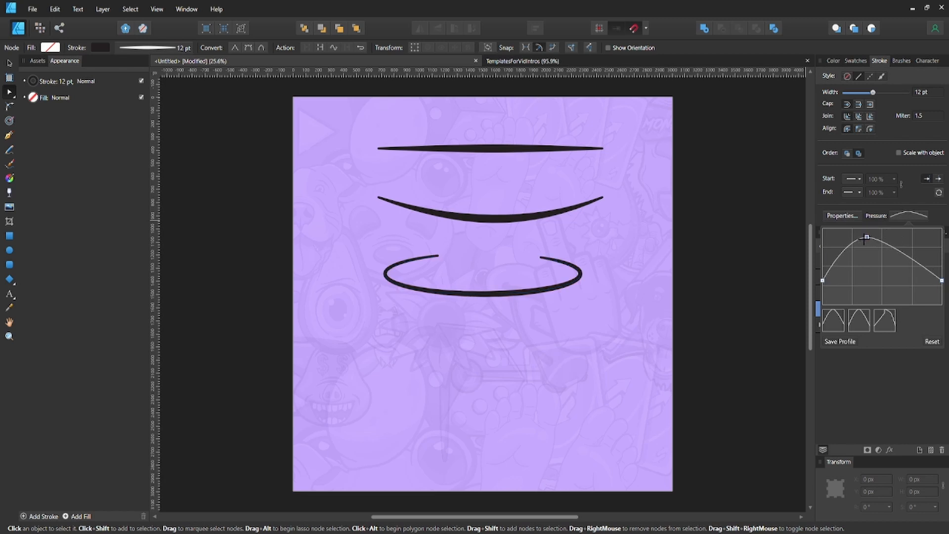
{"action": "left_click_drag", "start_coordinate": [866, 237], "coordinate": [850, 249]}
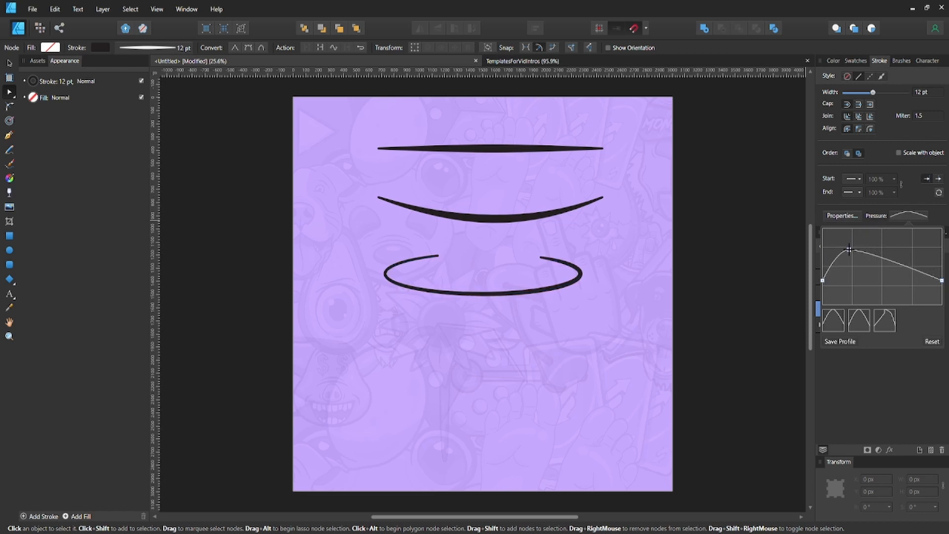